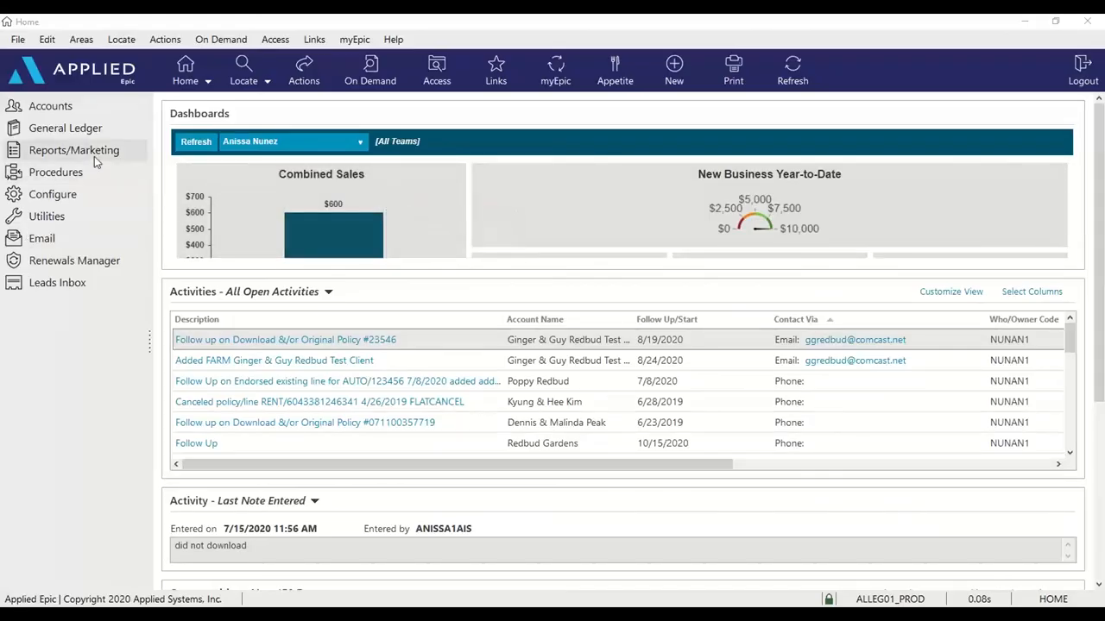
# Open Reports/Marketing and show My Reports with the Activity Report listed
pyautogui.click(74, 150)
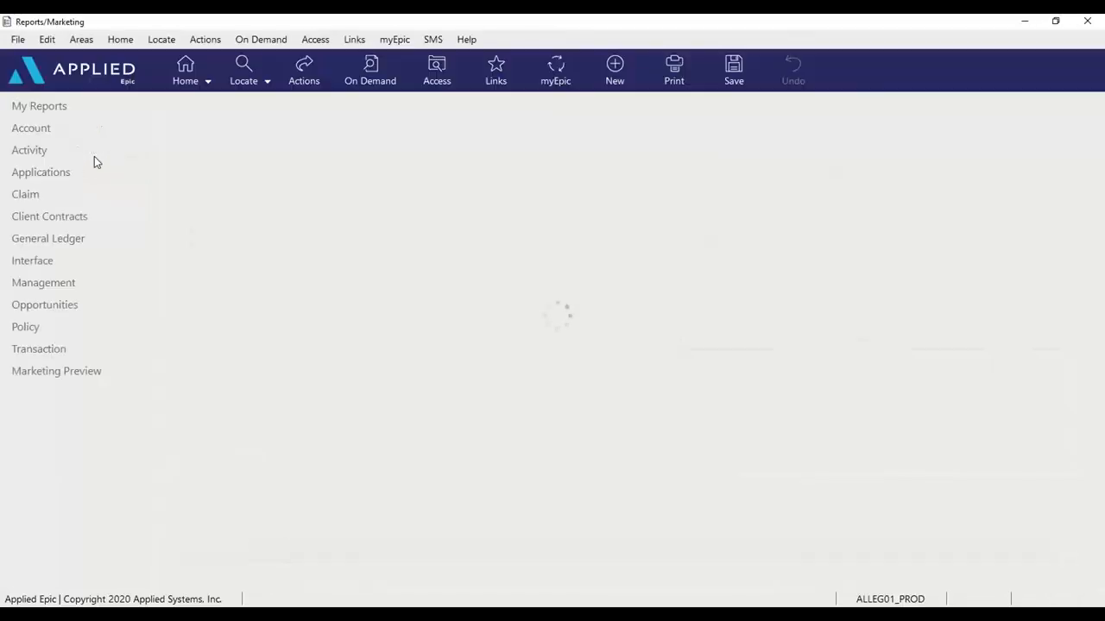
pyautogui.click(38, 105)
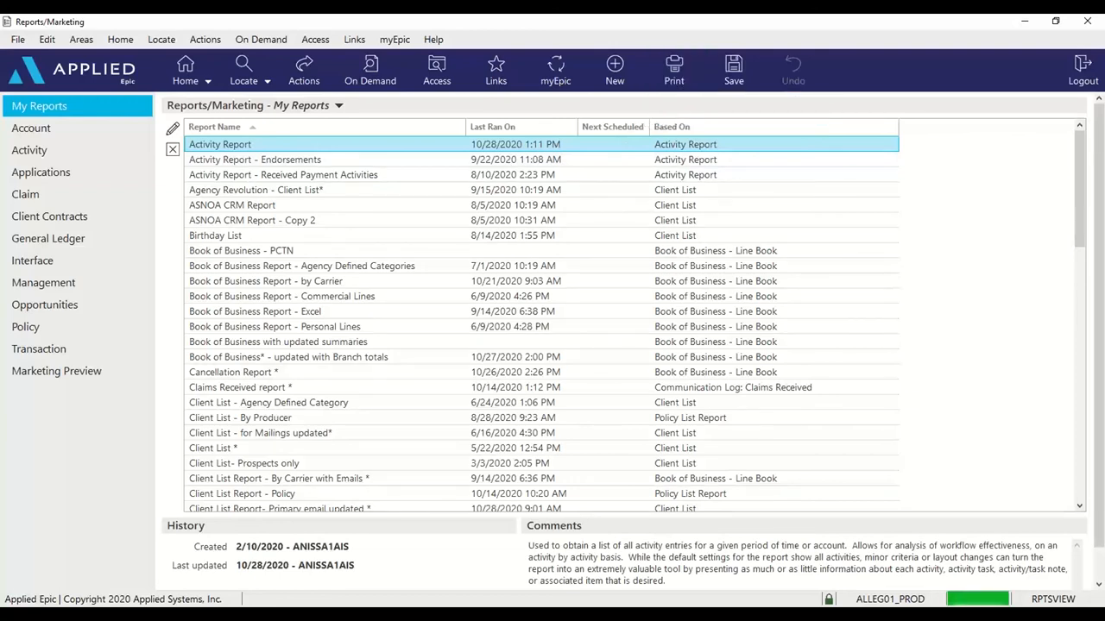
# Print-preview the Activity Report and advance to page 2 showing Redbud Gardens activities
pyautogui.click(673, 69)
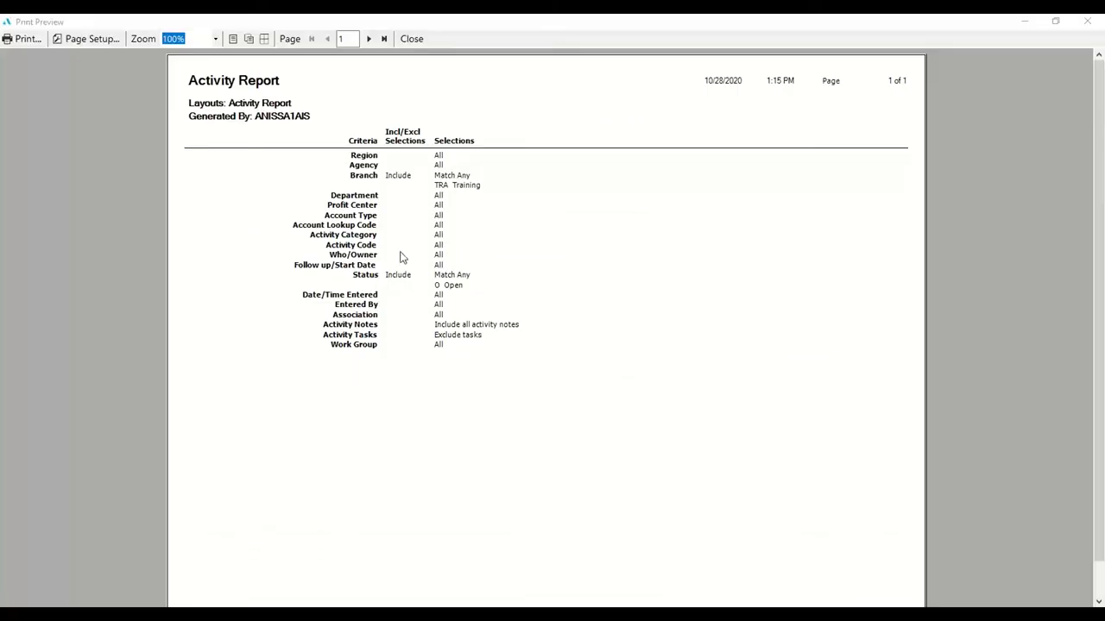
pyautogui.moveTo(344, 405)
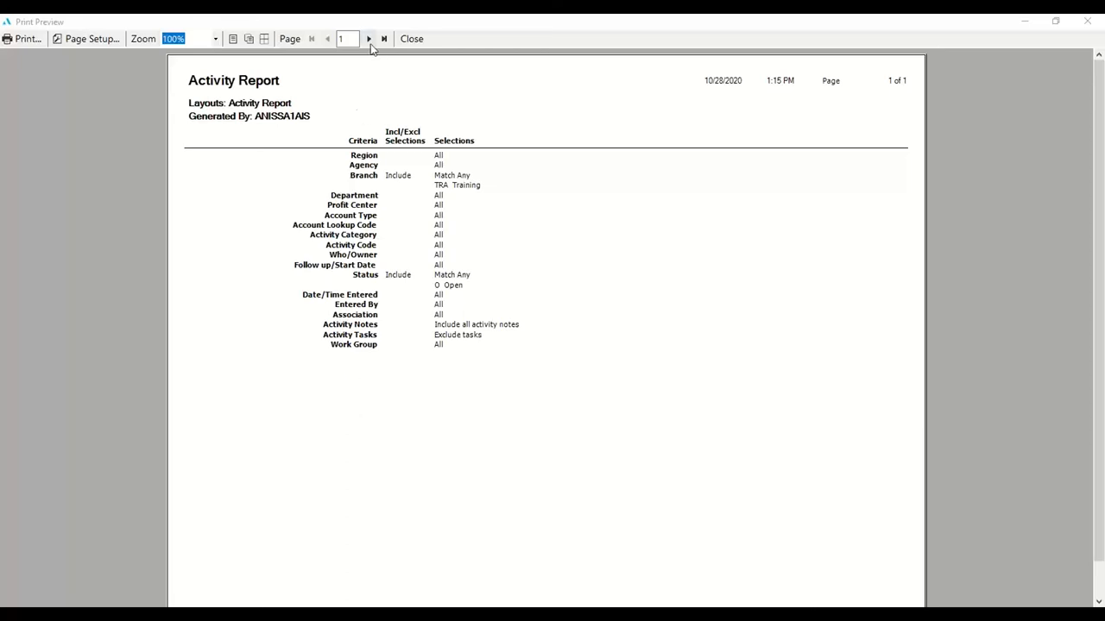
pyautogui.click(368, 38)
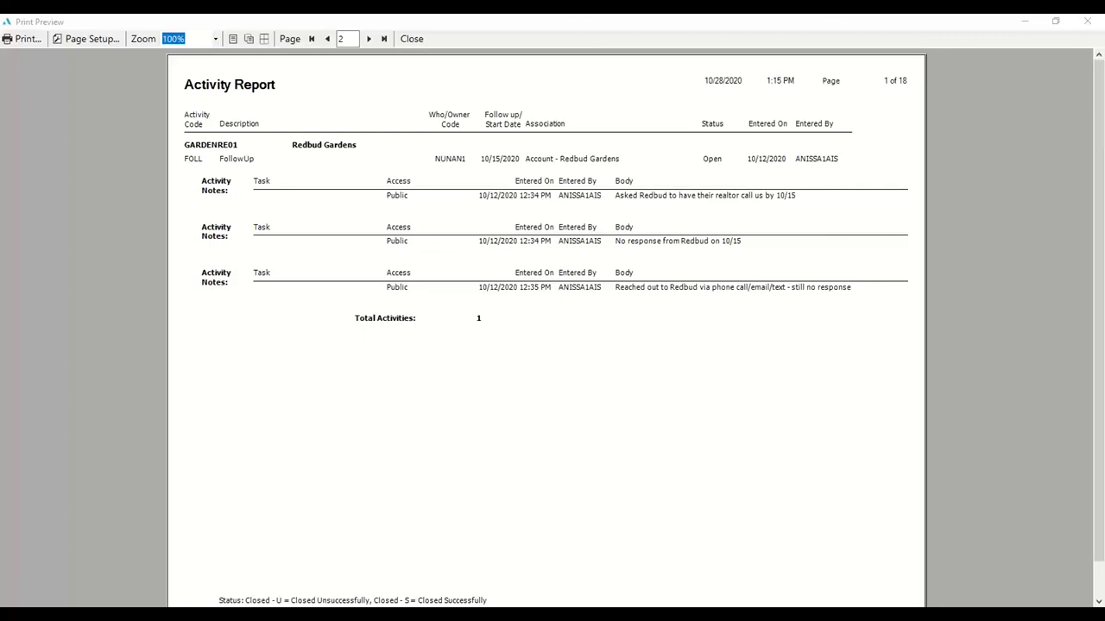
# Close the preview and open the Activity Report's Region, Branch and Status criteria for editing
pyautogui.click(412, 38)
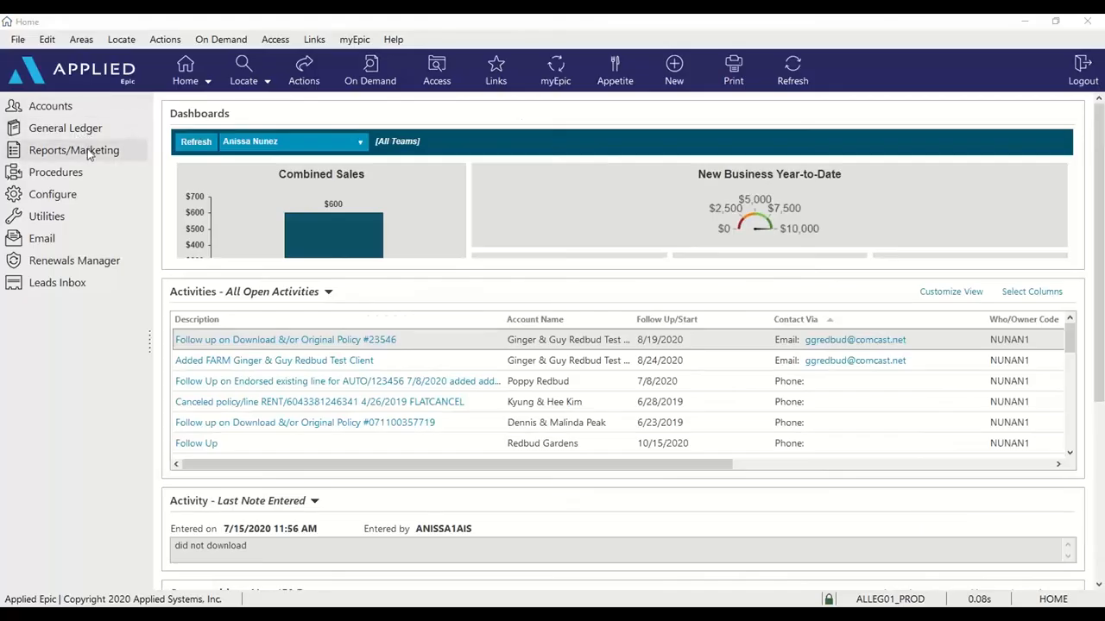
pyautogui.click(75, 150)
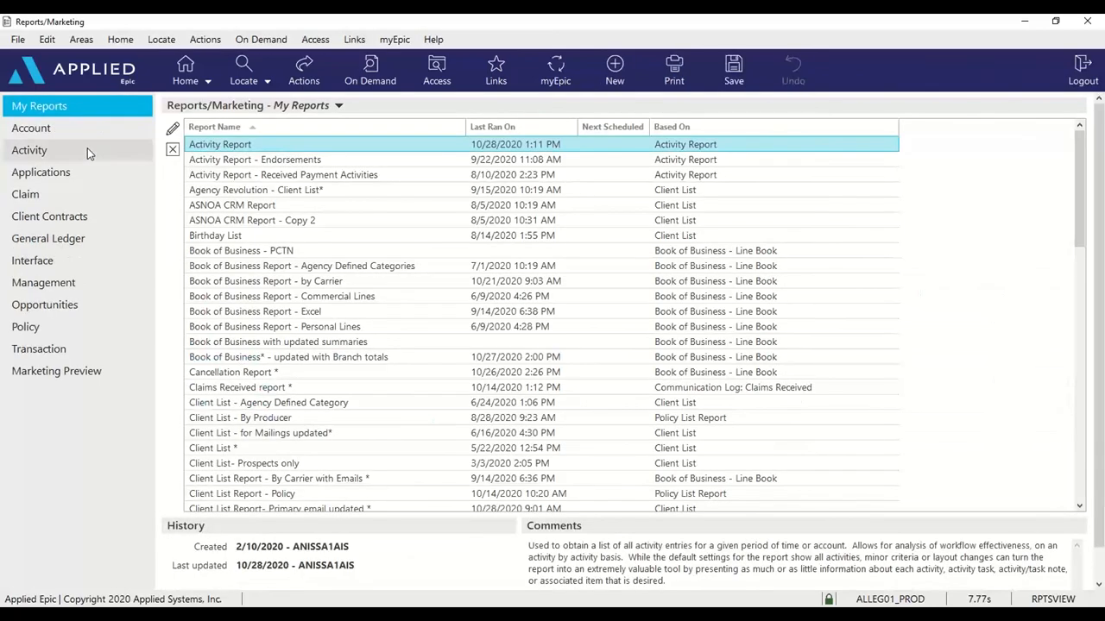
pyautogui.moveTo(214, 144)
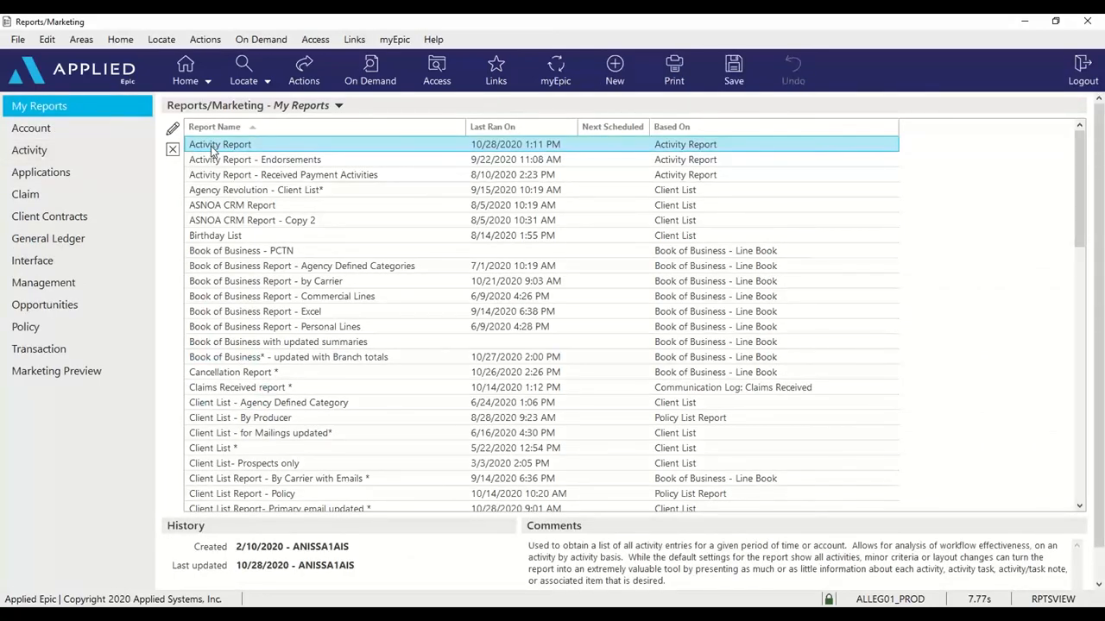
pyautogui.moveTo(173, 127)
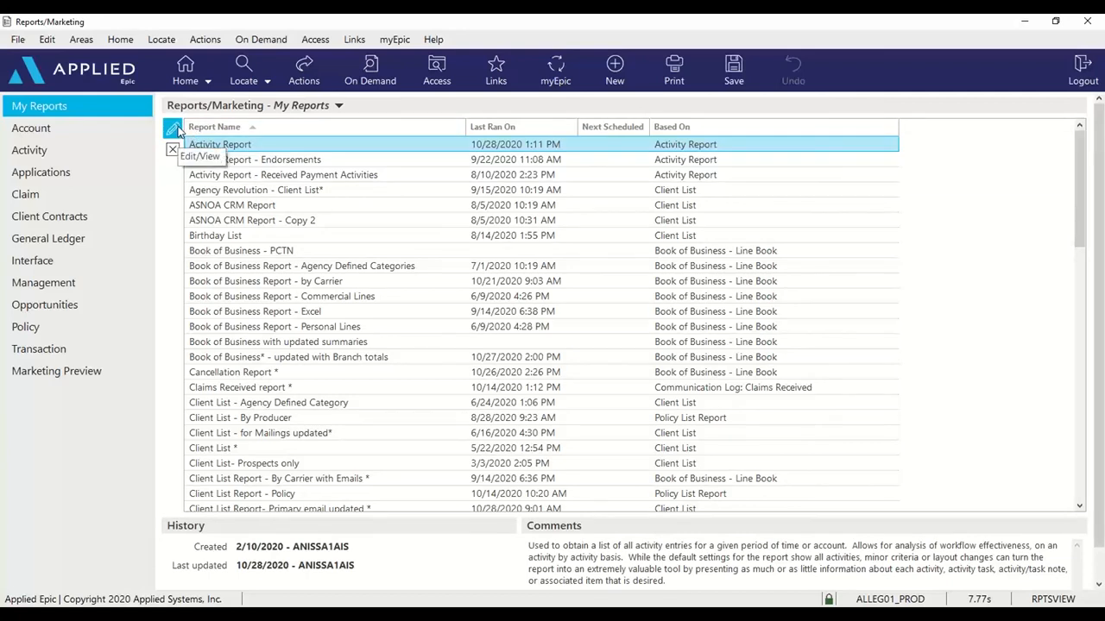
pyautogui.click(199, 156)
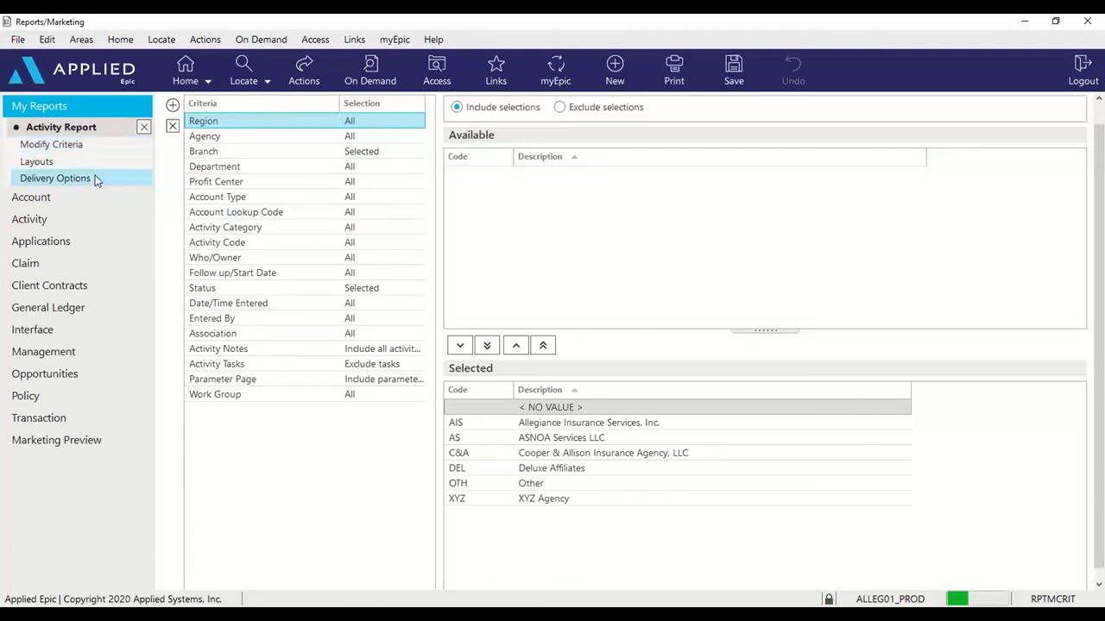
# Set Activity Report scheduling to Now and start editing the Current User recipient
pyautogui.click(55, 178)
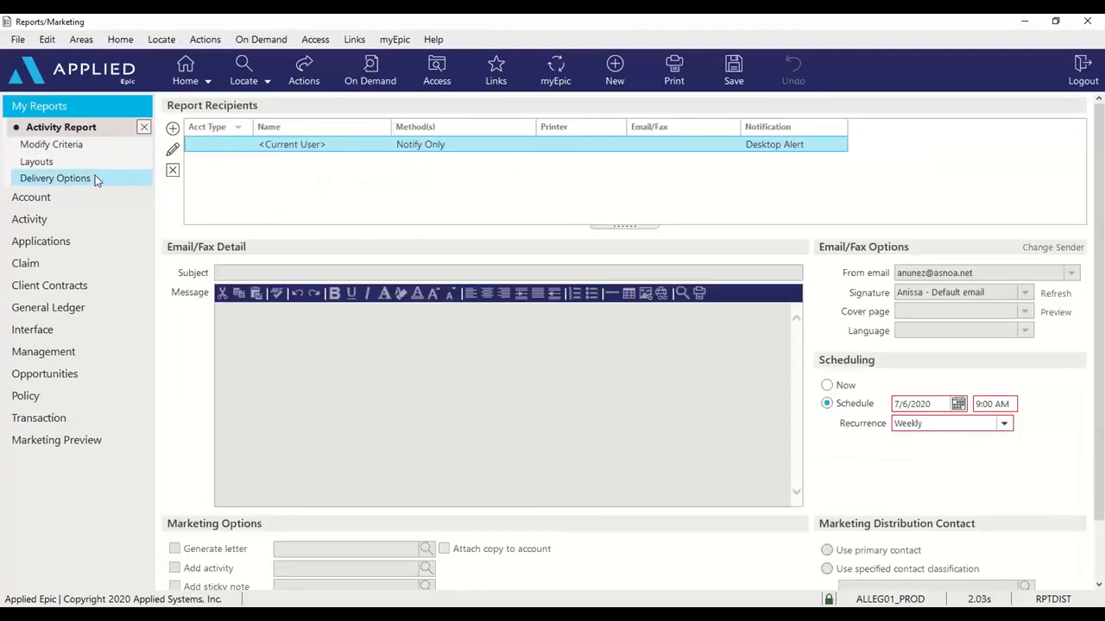
pyautogui.moveTo(231, 195)
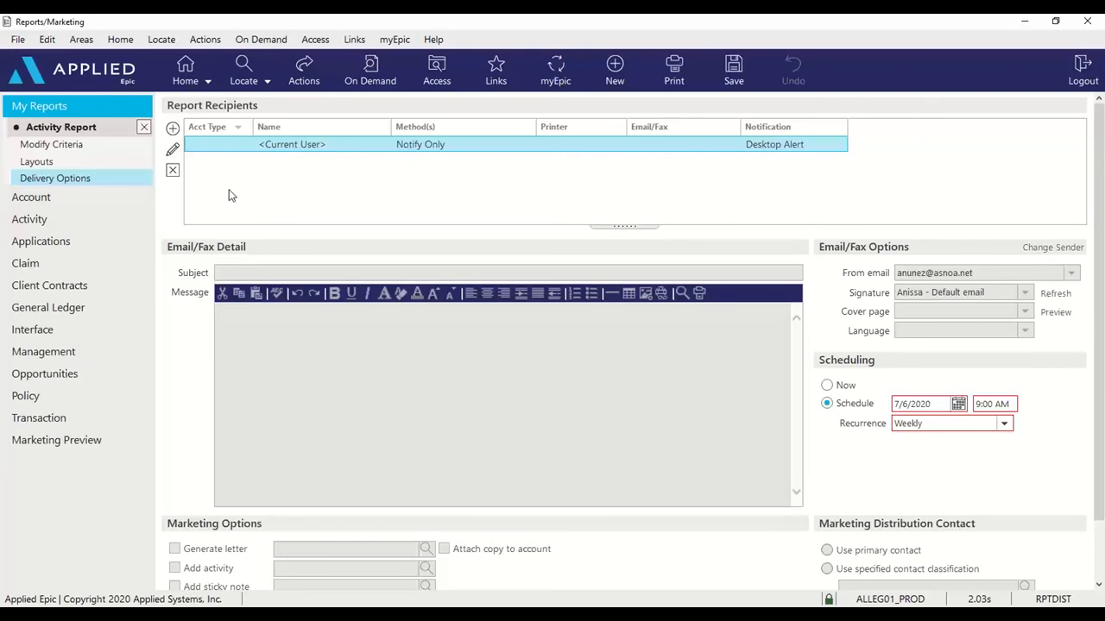
pyautogui.moveTo(218, 174)
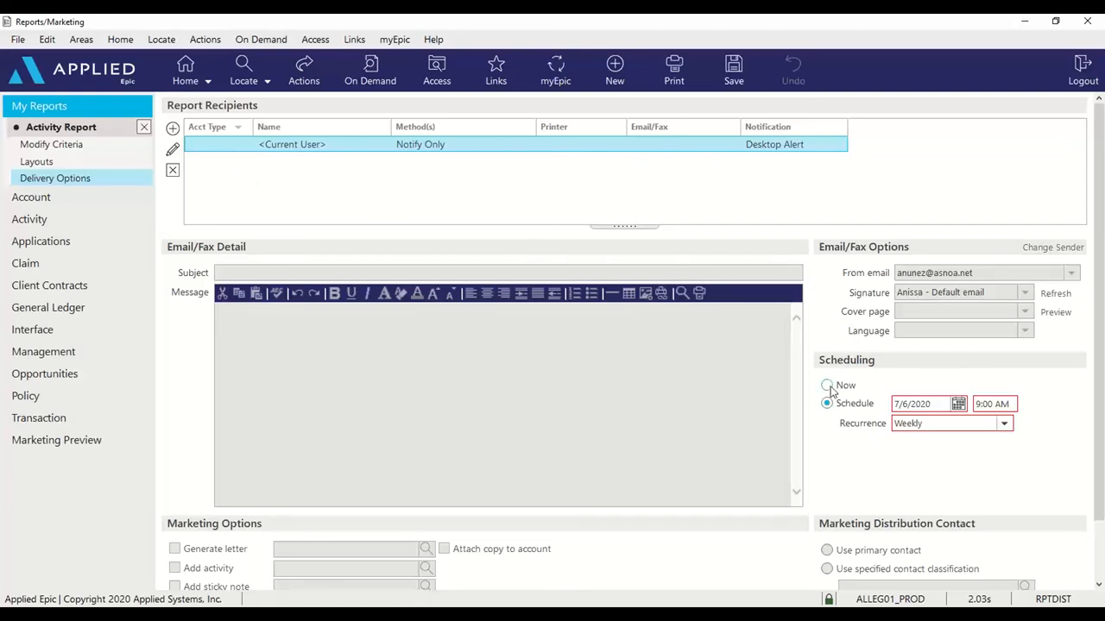
pyautogui.click(826, 385)
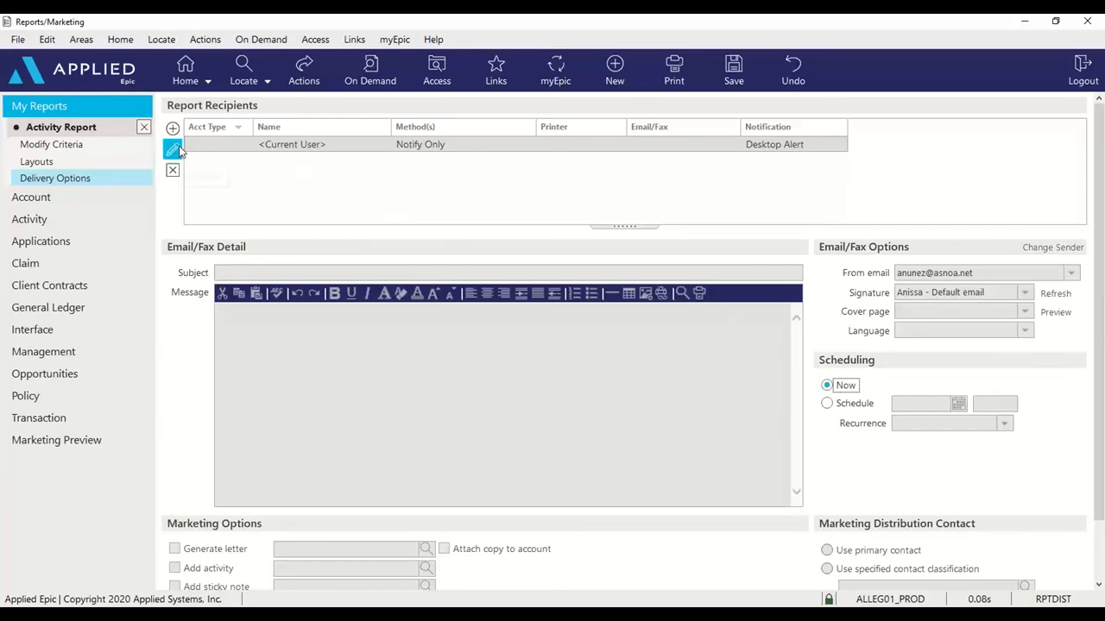
pyautogui.click(172, 150)
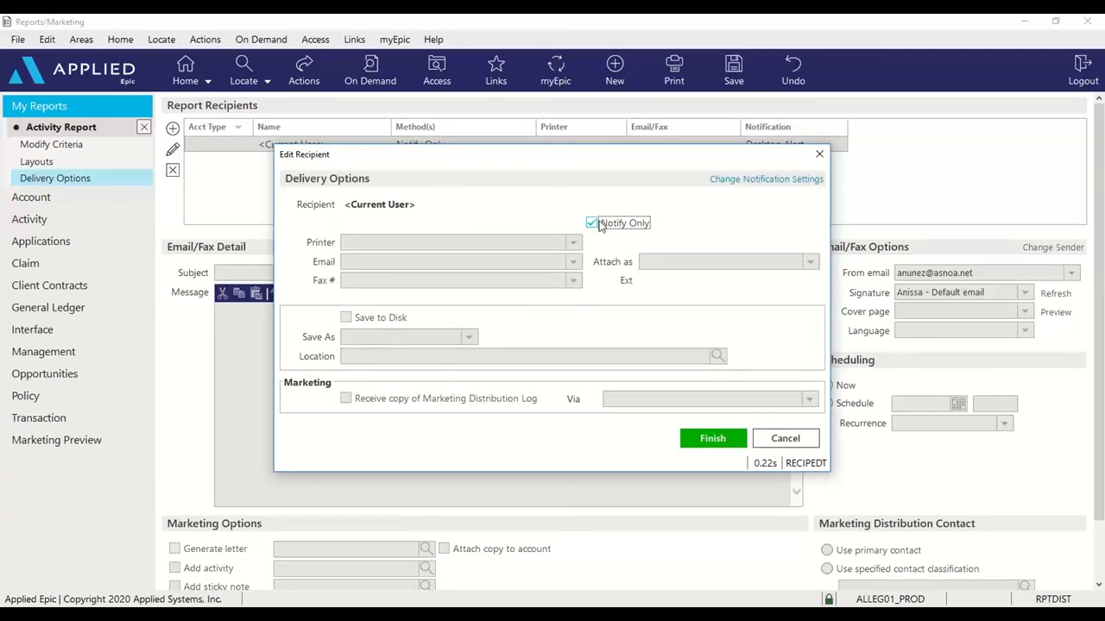
# Replace Notify Only with Save to Disk as PDF, location 'Activity Report'
pyautogui.click(591, 222)
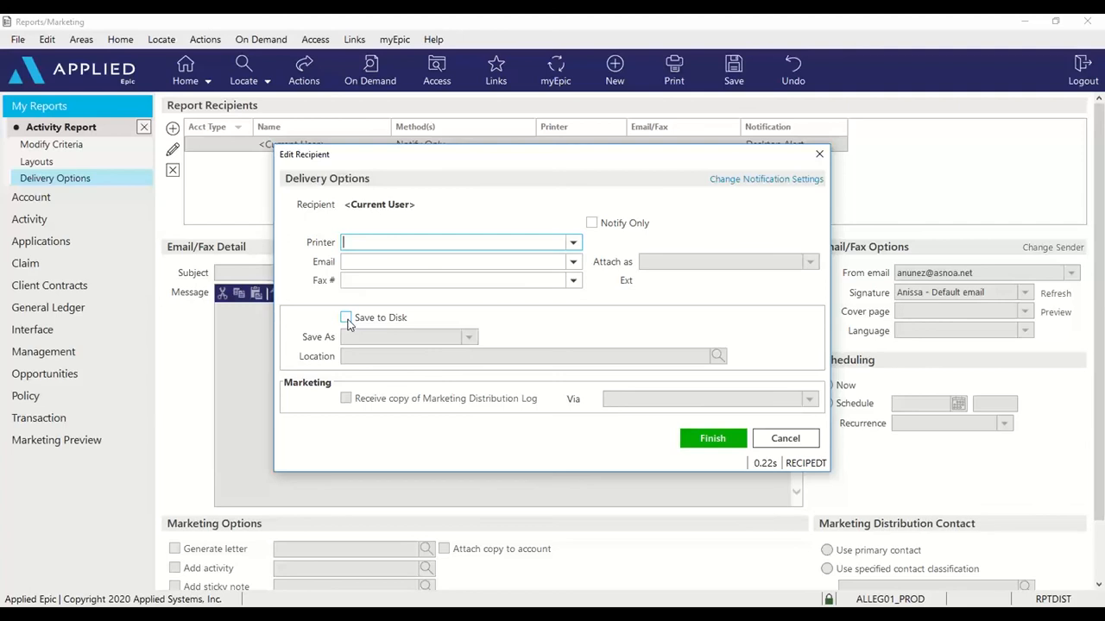
pyautogui.click(345, 317)
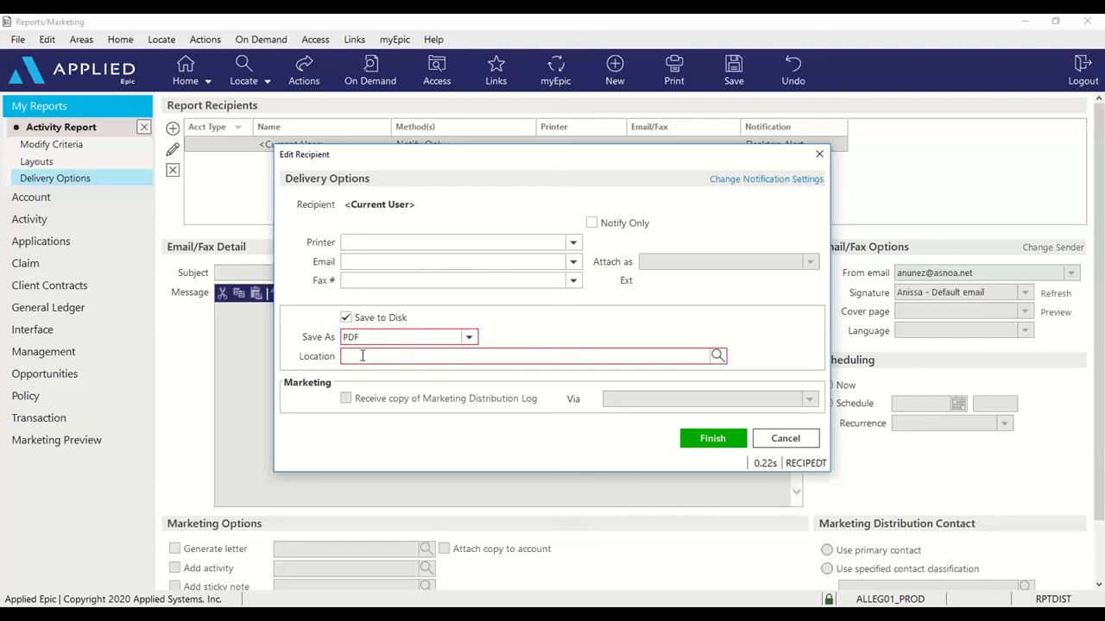
pyautogui.write('A')
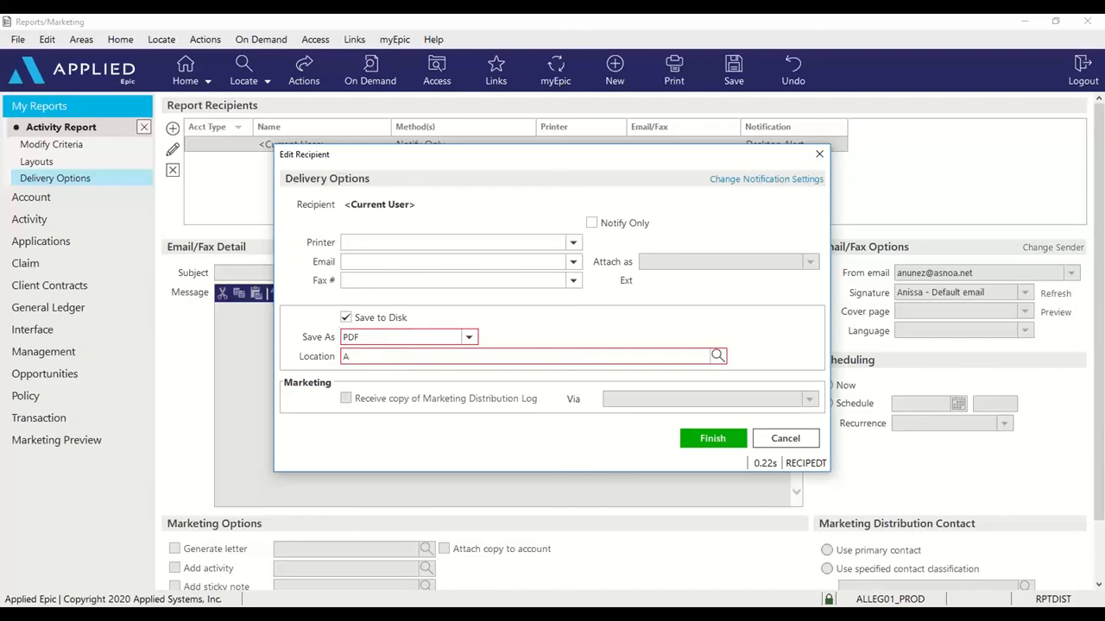
pyautogui.write('ct')
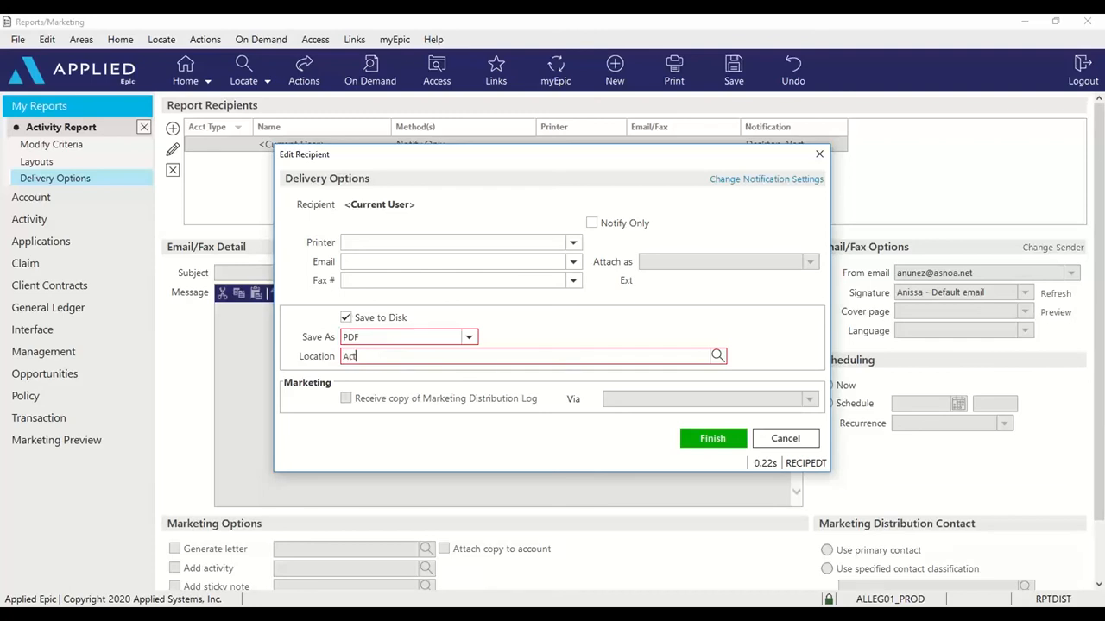
pyautogui.write('ivity Report')
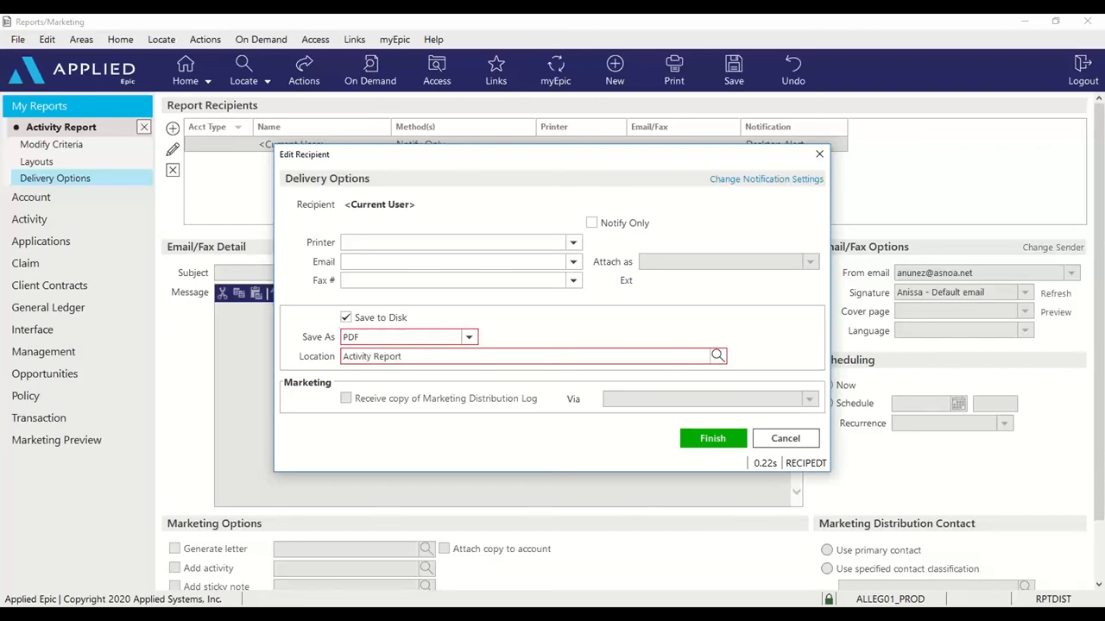
pyautogui.click(712, 439)
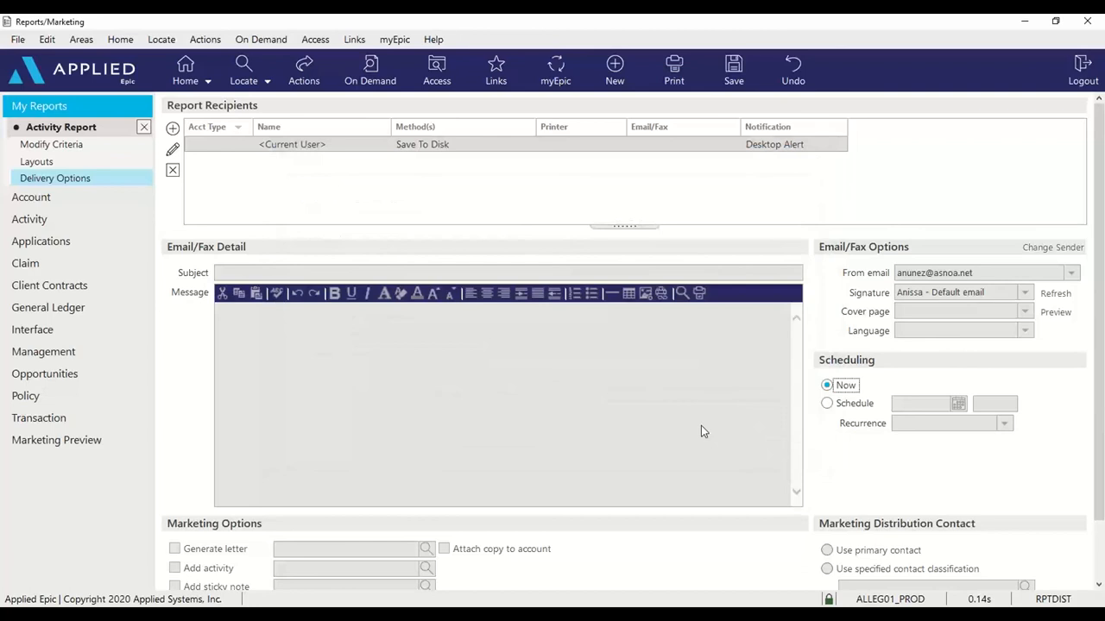
pyautogui.moveTo(301, 227)
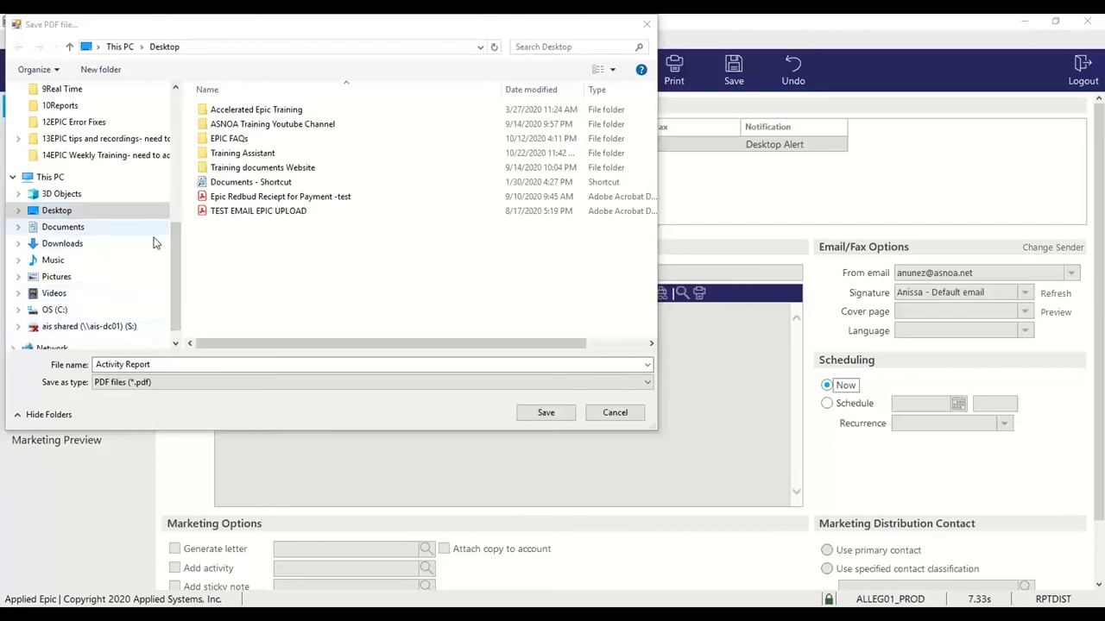
# Save the Activity Report PDF to the Desktop and page through it in Acrobat
pyautogui.click(545, 412)
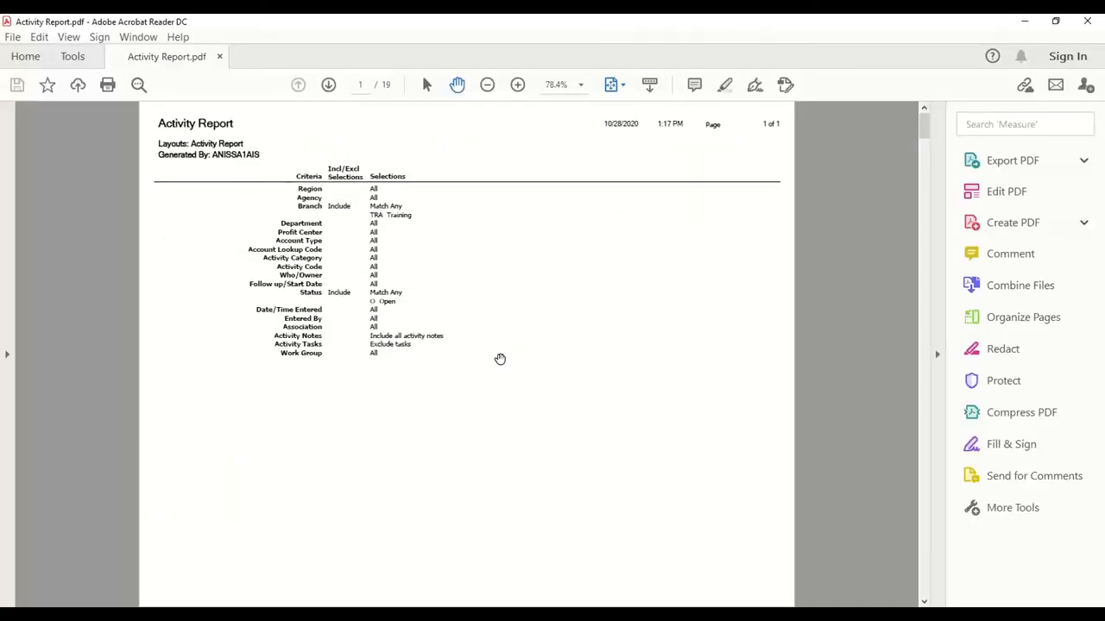
pyautogui.moveTo(433, 178)
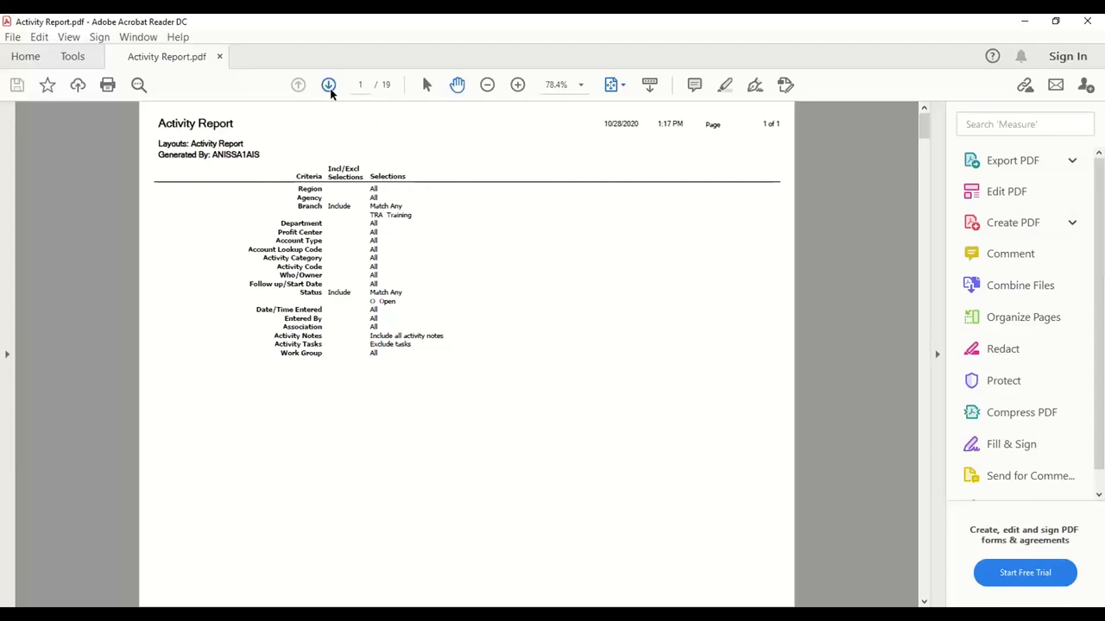
pyautogui.click(329, 84)
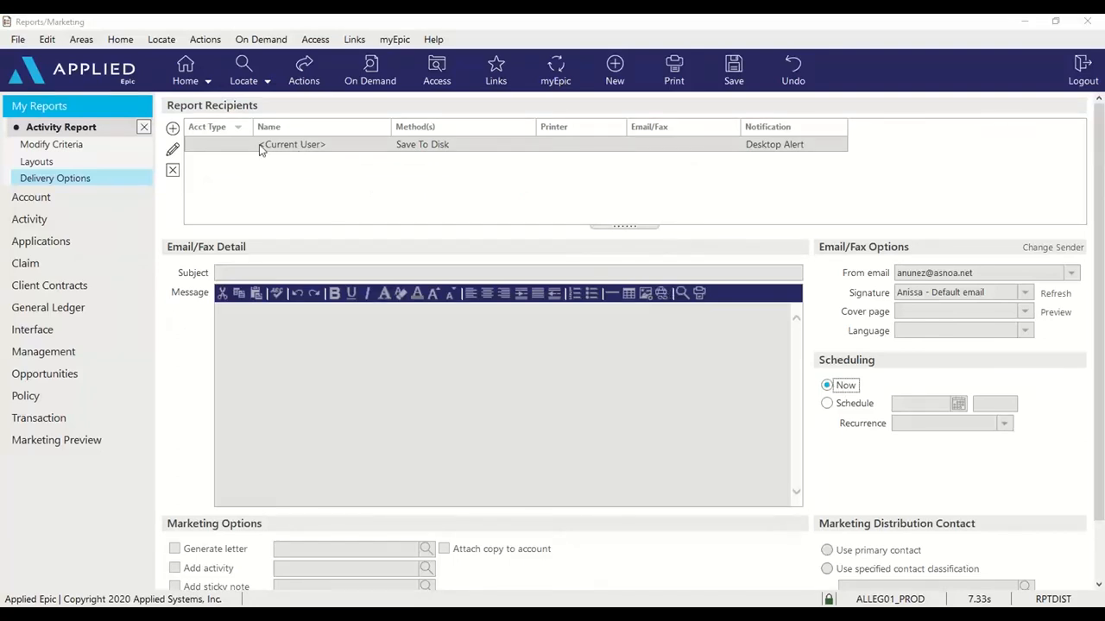
# Change the Current User's Save As format to Microsoft Excel Workbook, location 'Activity Report'
pyautogui.click(172, 149)
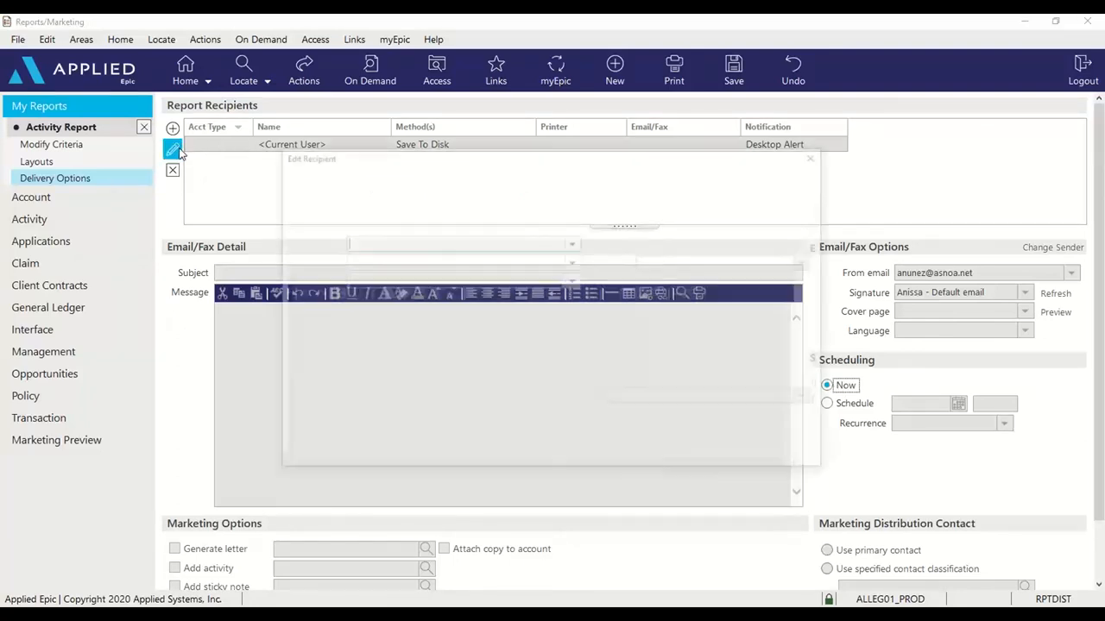
pyautogui.click(173, 149)
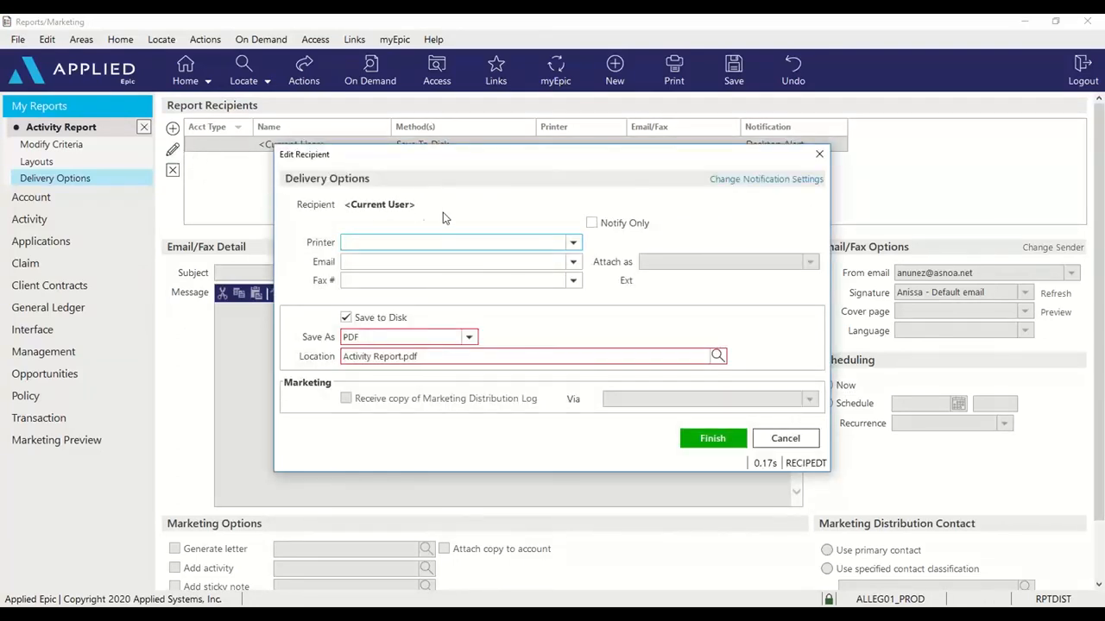
pyautogui.moveTo(486, 204)
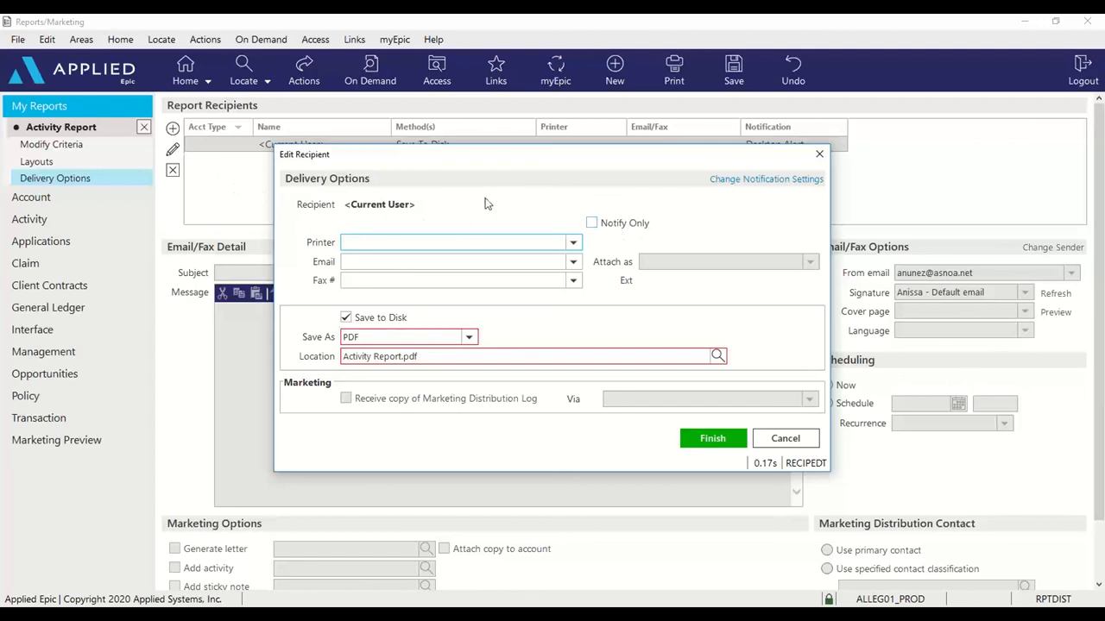
pyautogui.click(449, 243)
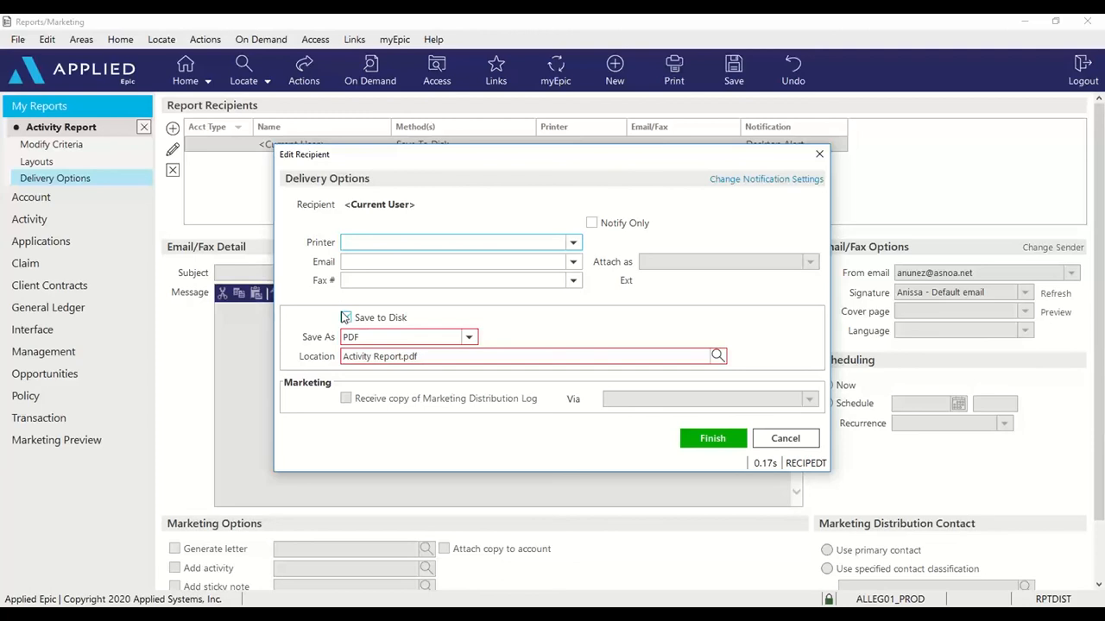
pyautogui.click(345, 318)
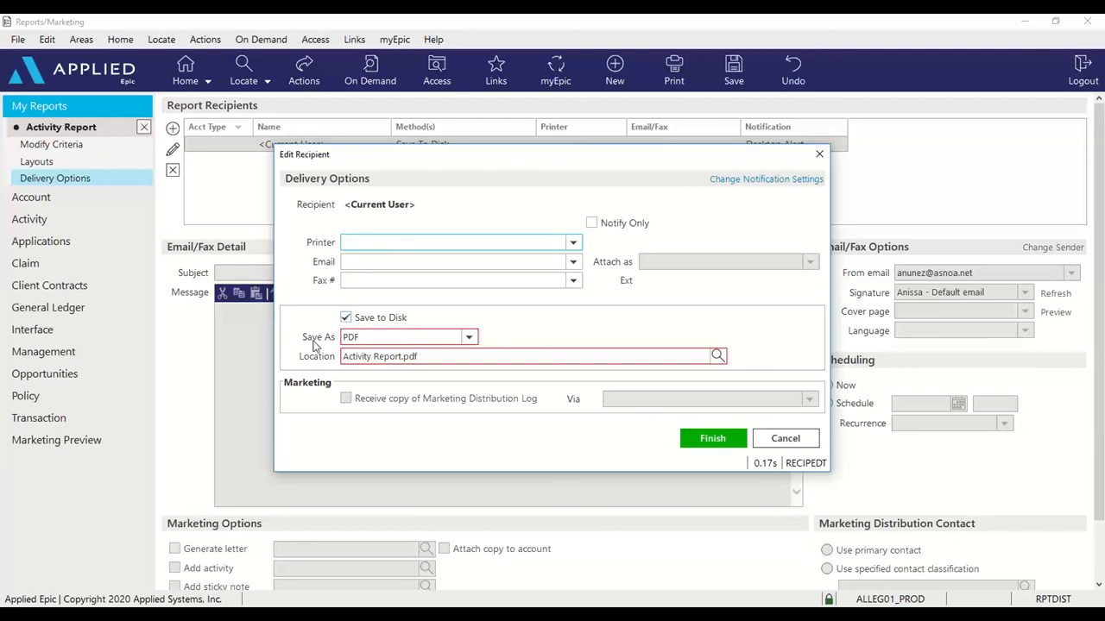
pyautogui.click(468, 337)
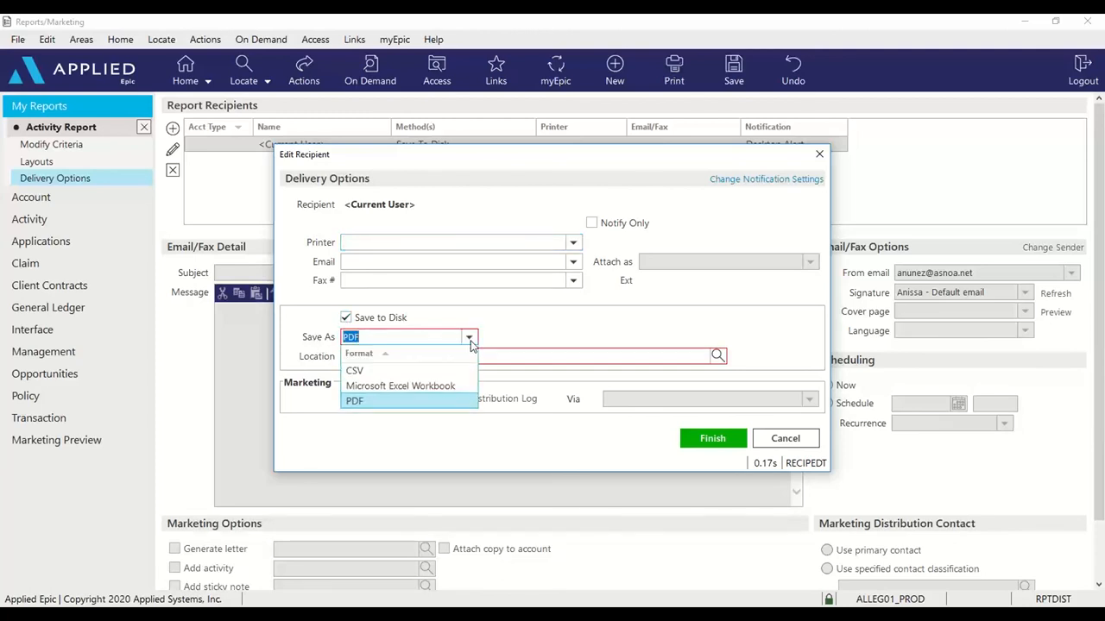
pyautogui.moveTo(400, 386)
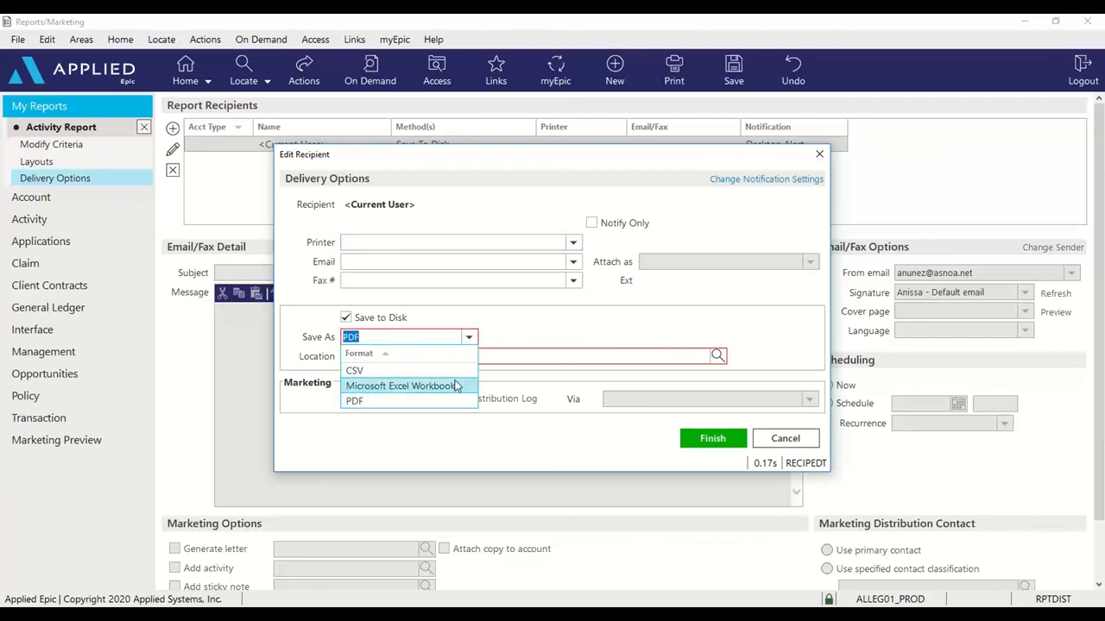
pyautogui.click(401, 385)
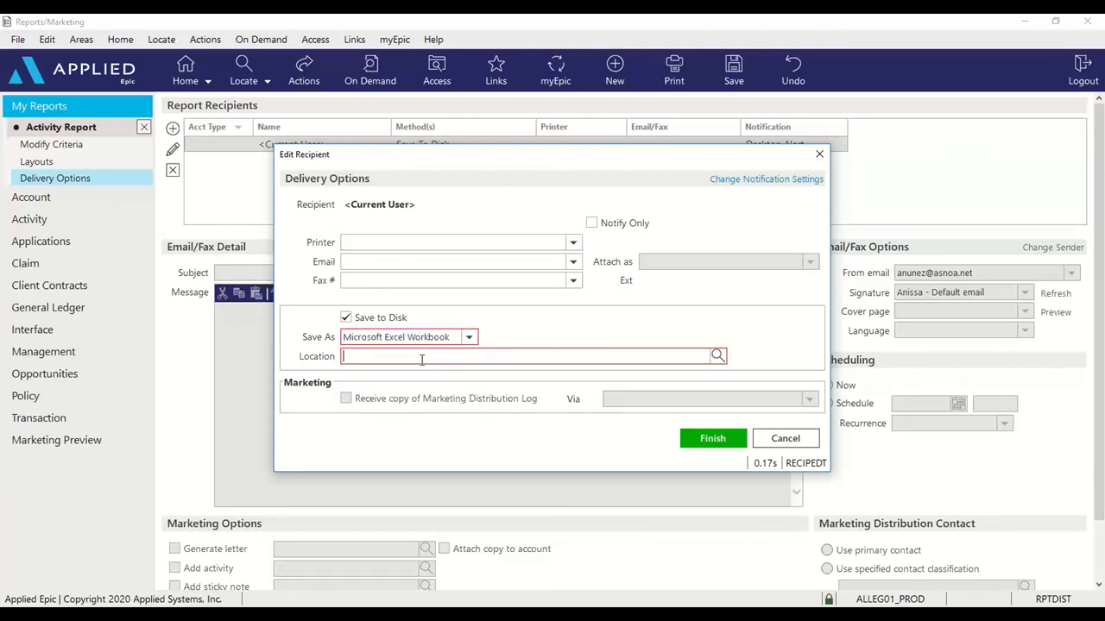
pyautogui.write('Activity Re')
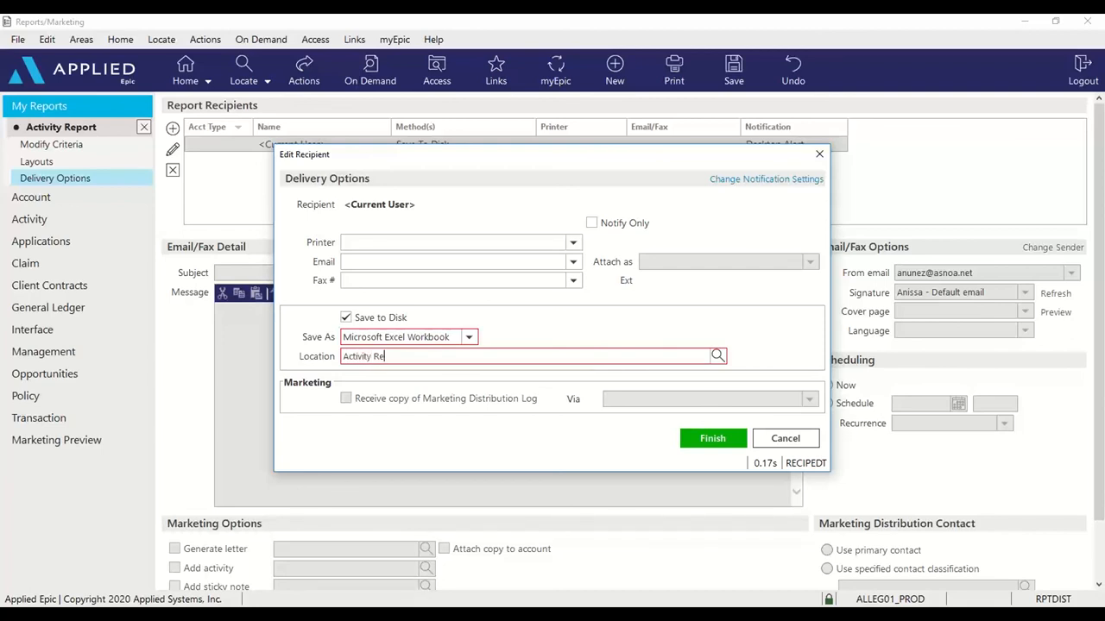
pyautogui.write('port')
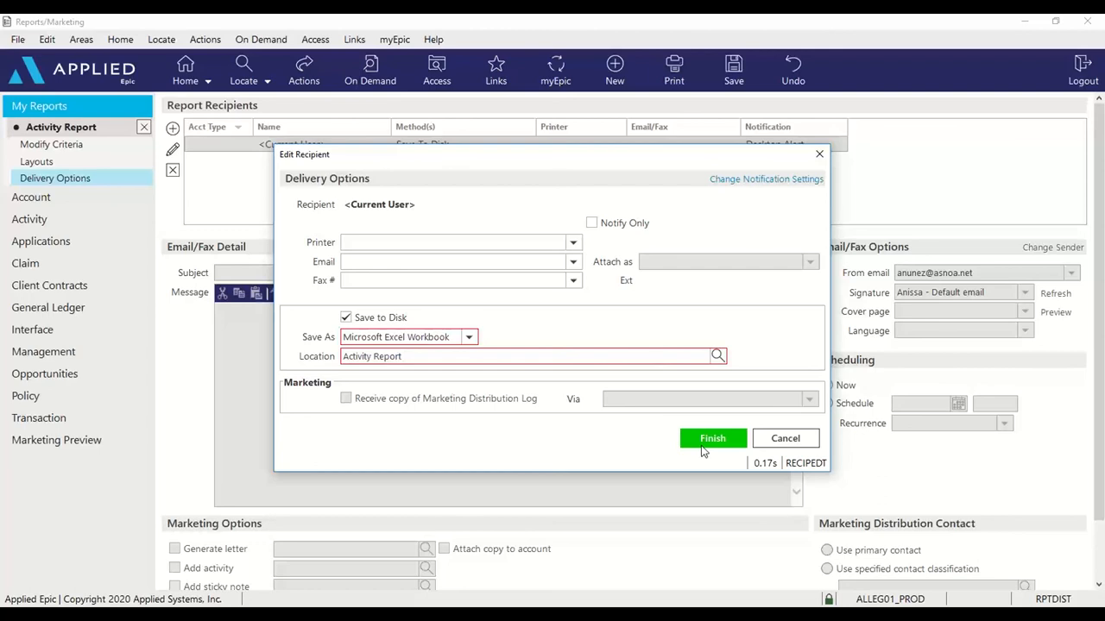
pyautogui.click(712, 438)
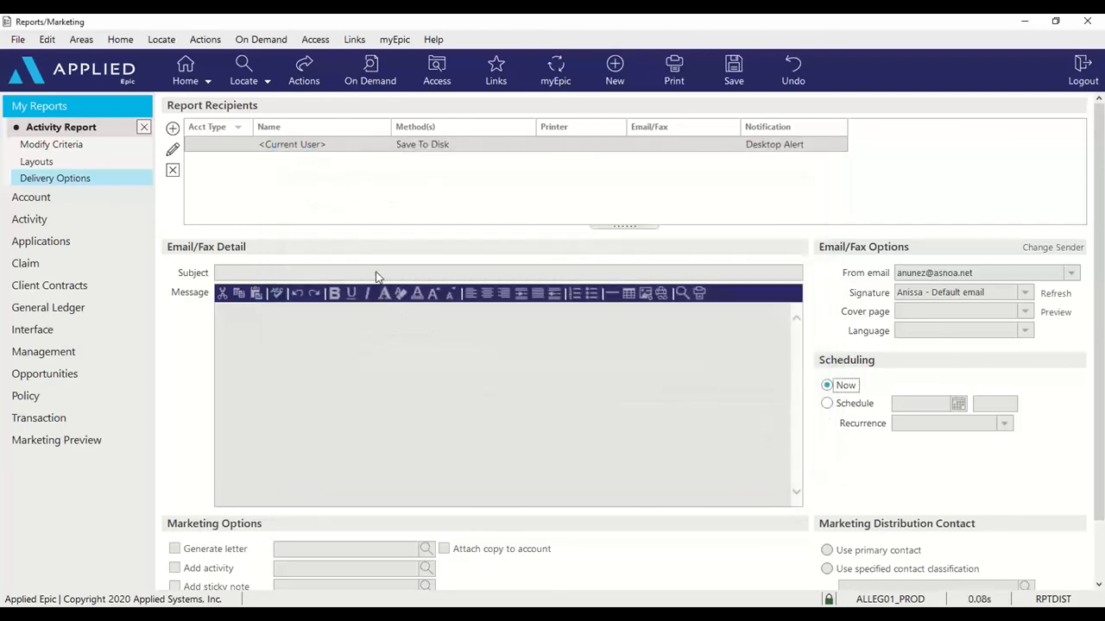
pyautogui.moveTo(301, 108)
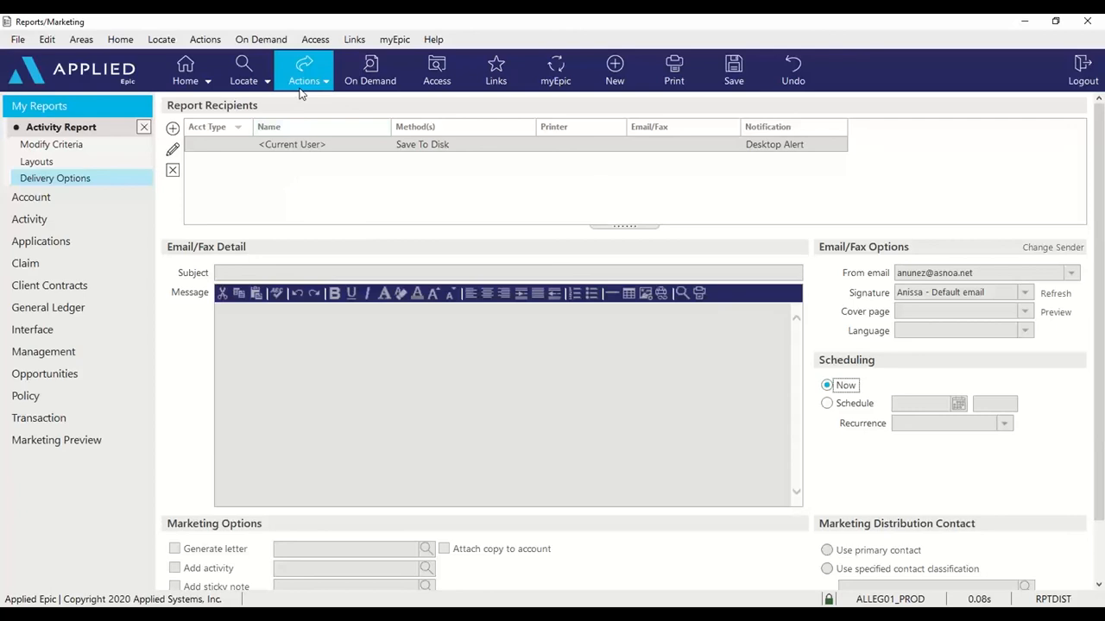
# Generate the Activity Report, saving the workbook as 'Activity Report 2'
pyautogui.click(304, 71)
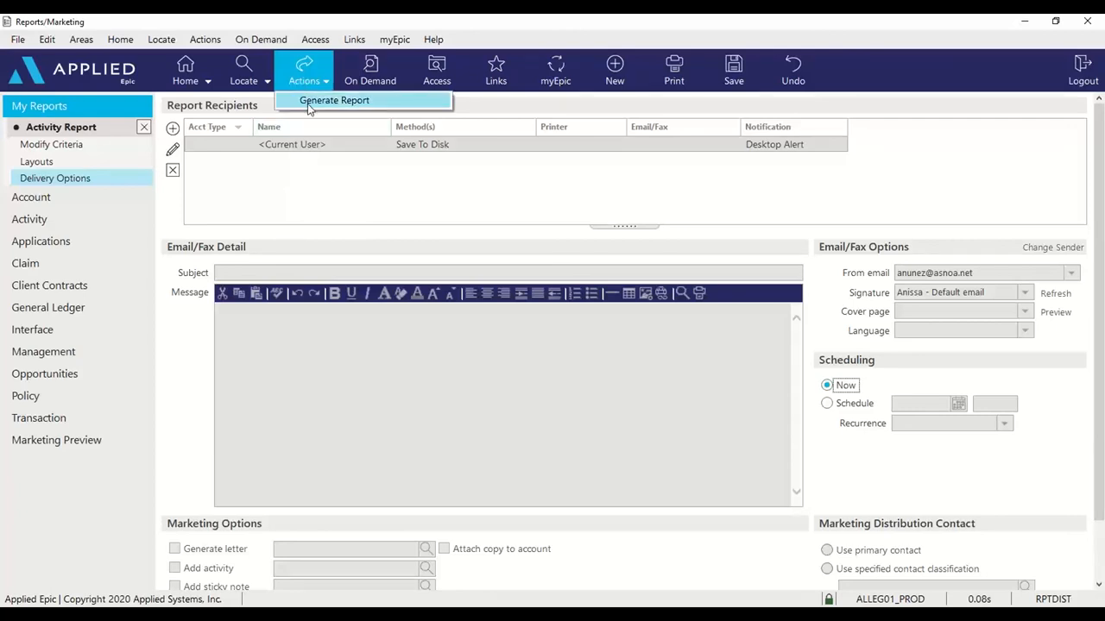
pyautogui.click(334, 100)
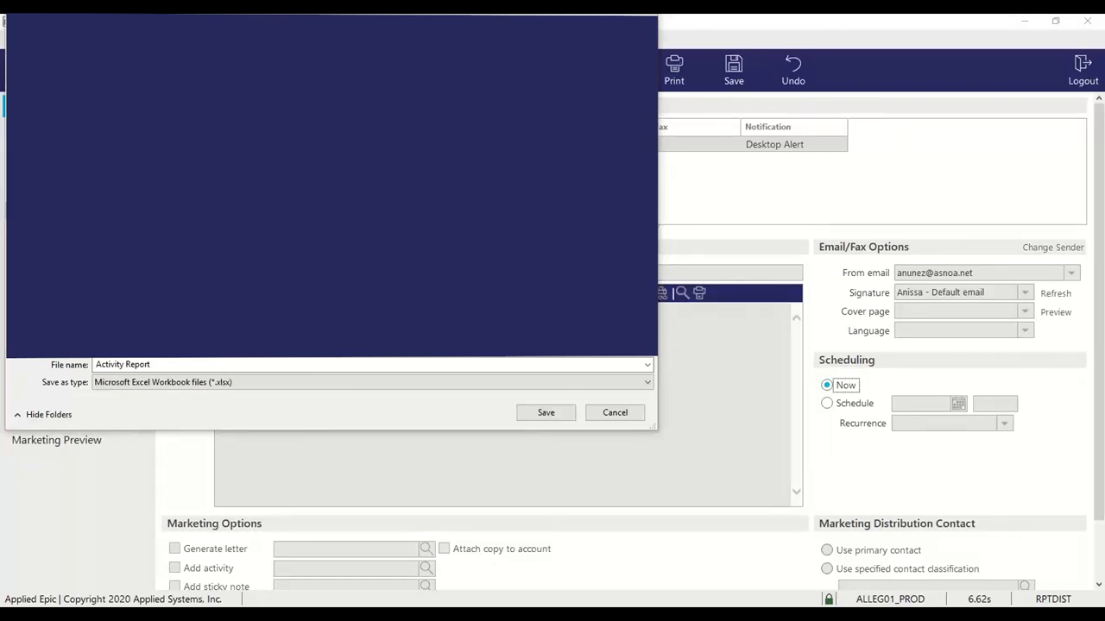
pyautogui.write('2')
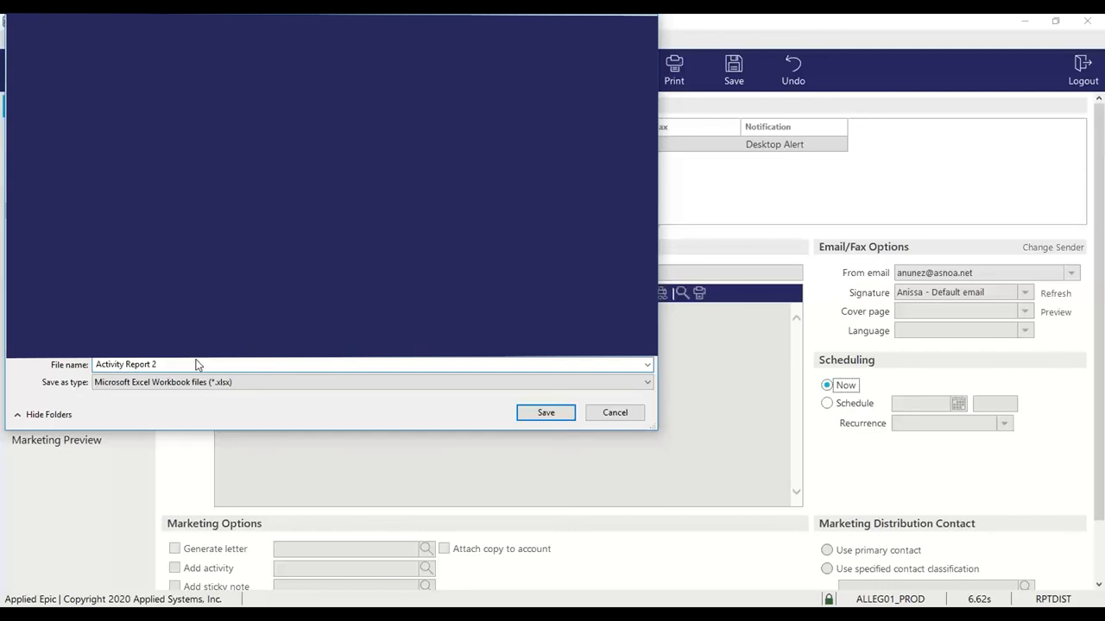
pyautogui.click(546, 412)
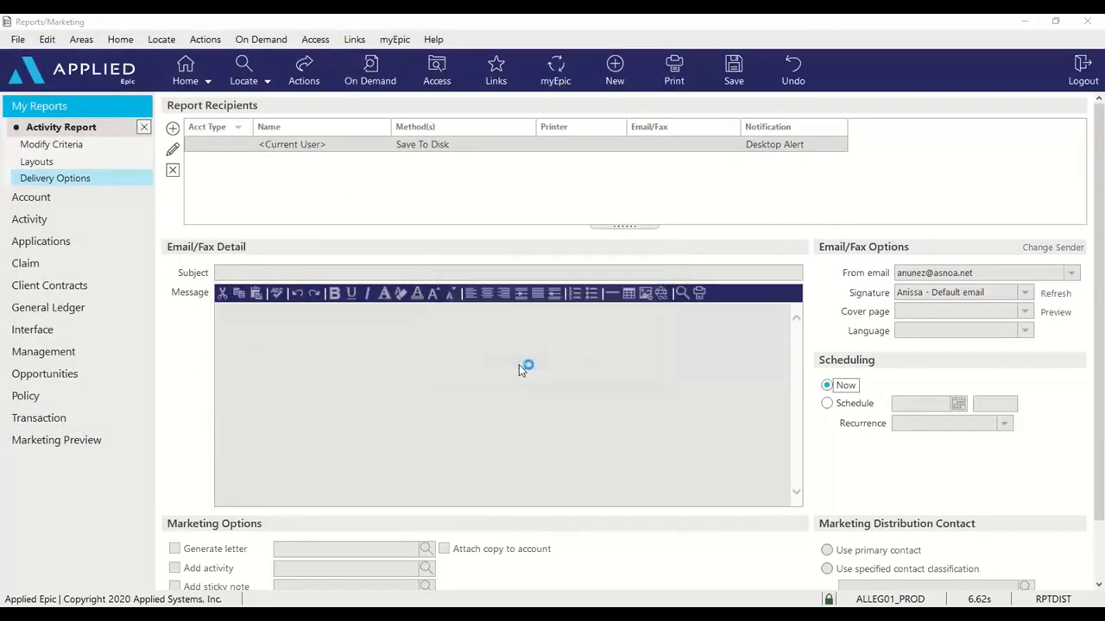
pyautogui.moveTo(518, 371)
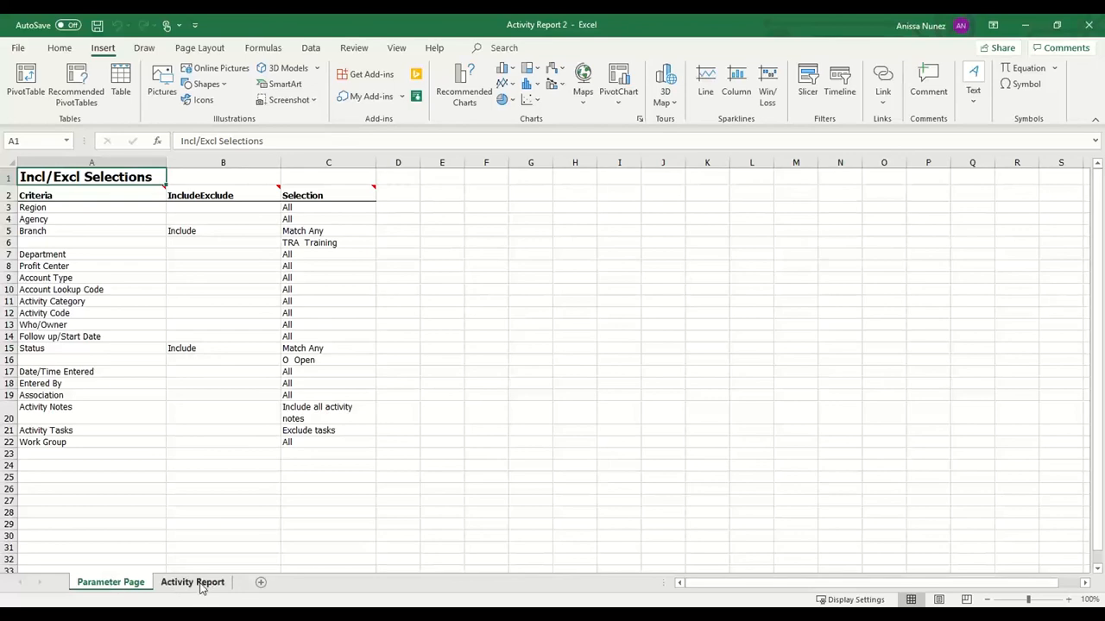
# Switch from the Parameter Page to the Activity Report sheet in Excel
pyautogui.click(192, 582)
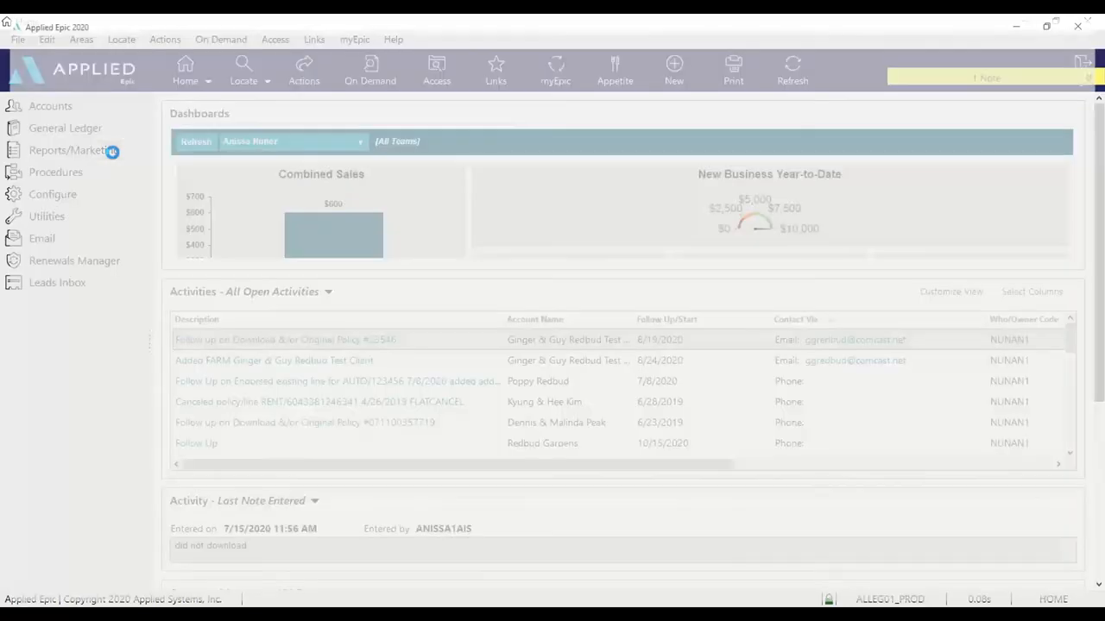
# Open Reports/Marketing from the home screen to list My Reports
pyautogui.click(69, 150)
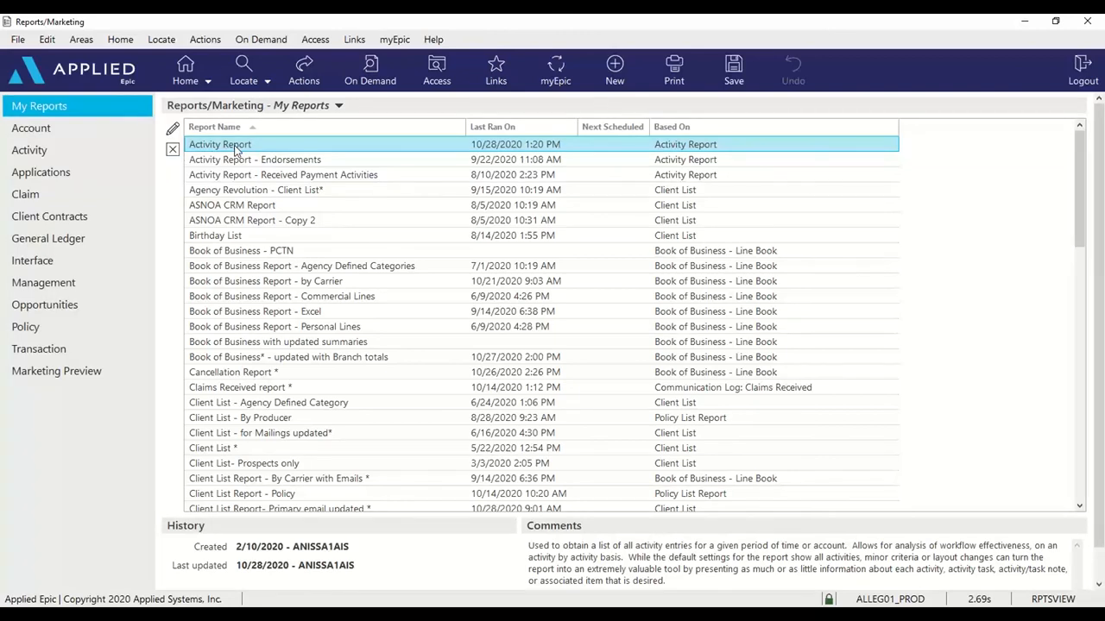
# Deliver the Activity Report to My Report Quick View via Actions and finish
pyautogui.click(303, 69)
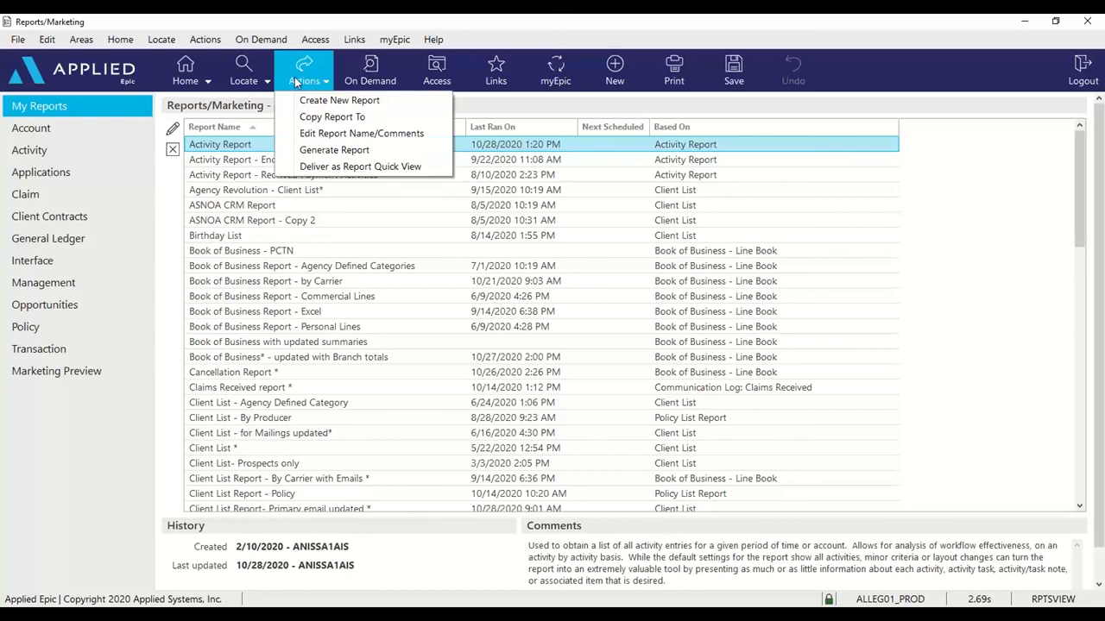
pyautogui.moveTo(360, 165)
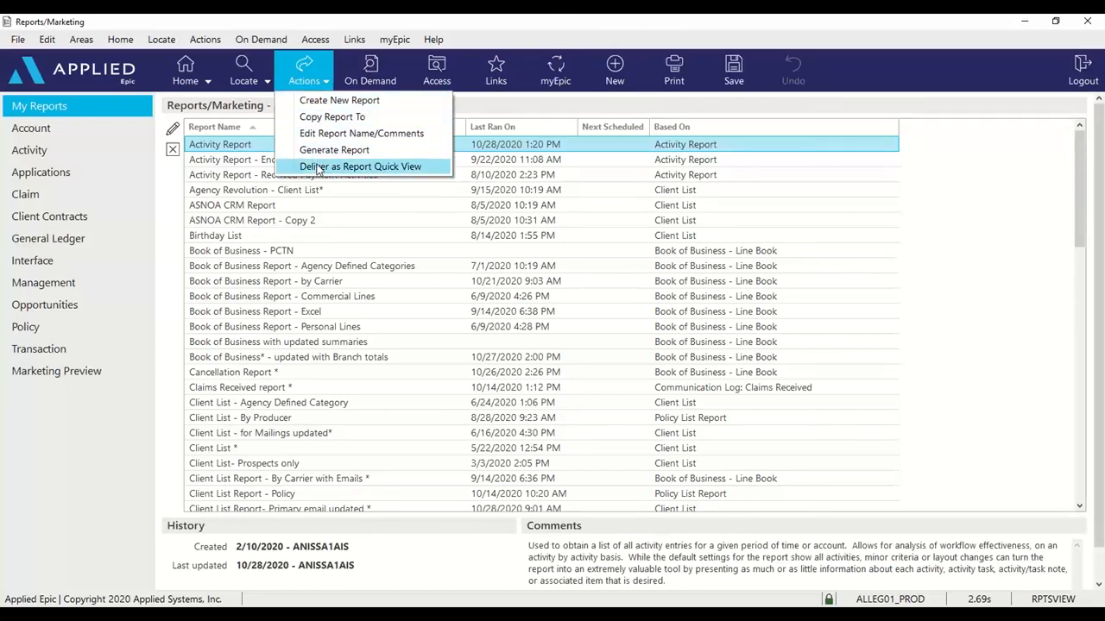
pyautogui.click(360, 167)
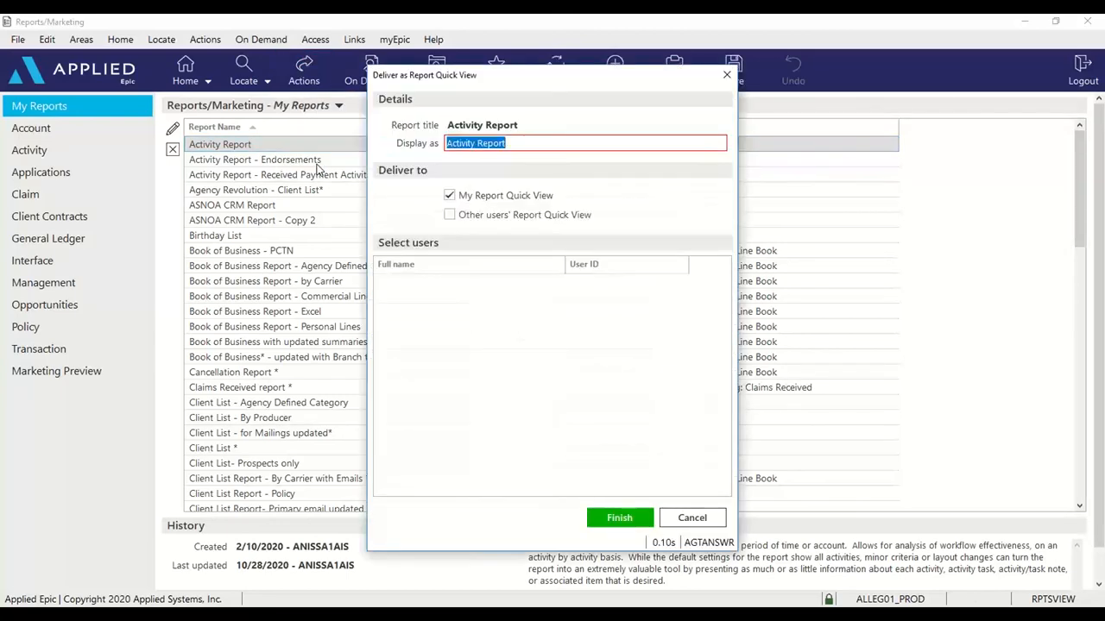
pyautogui.moveTo(425, 144)
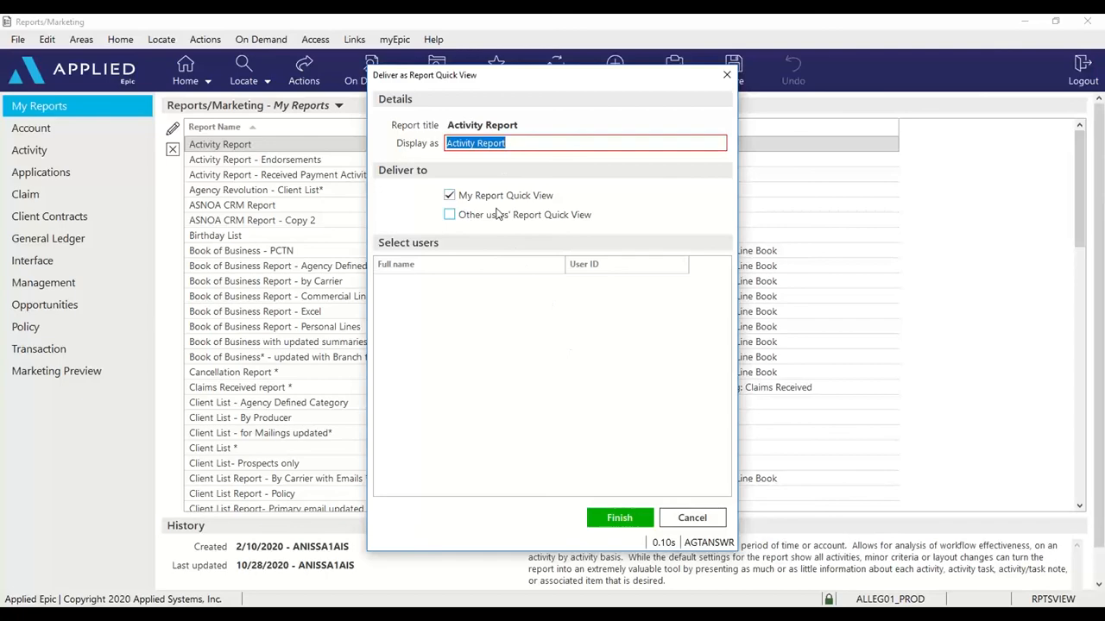
pyautogui.click(619, 517)
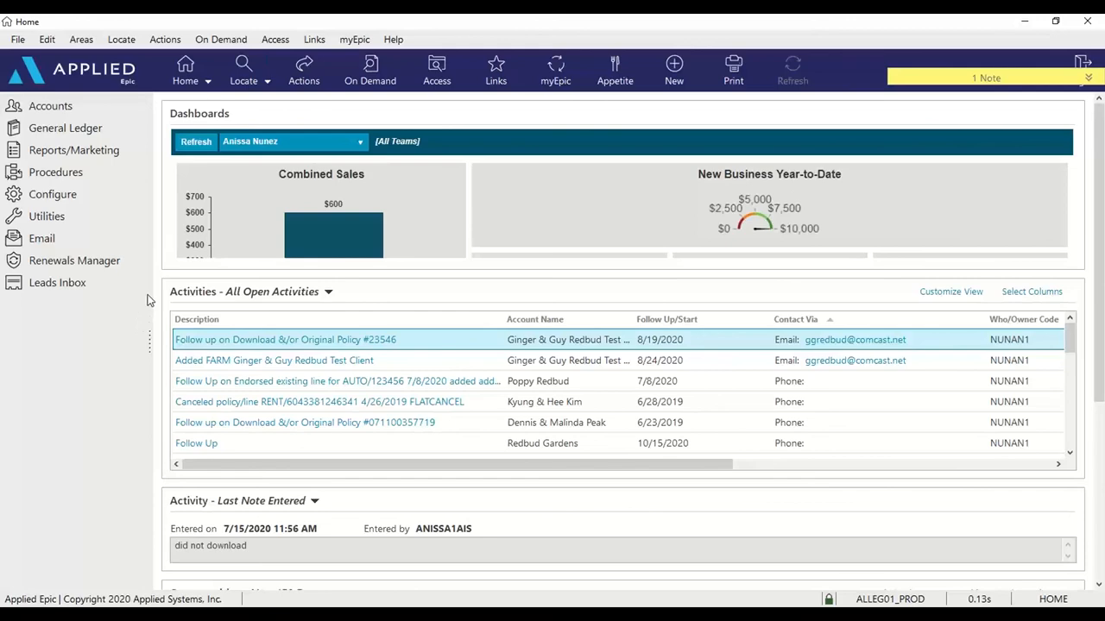
# Scroll to Report Quick View on the home screen and launch the Activity Report
pyautogui.scroll(-3)
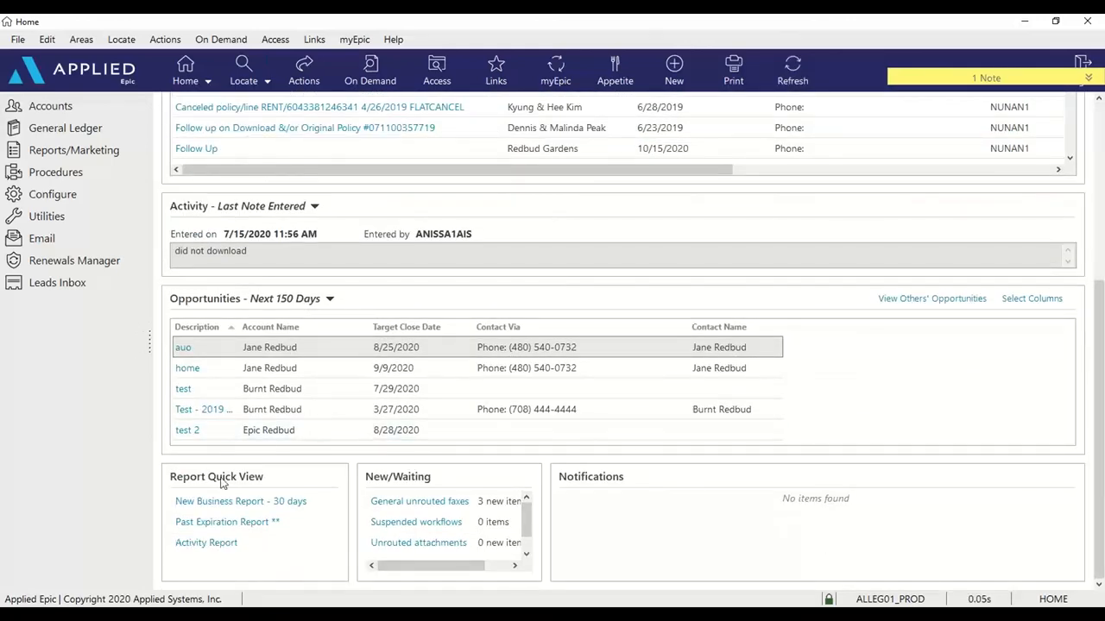
pyautogui.click(205, 542)
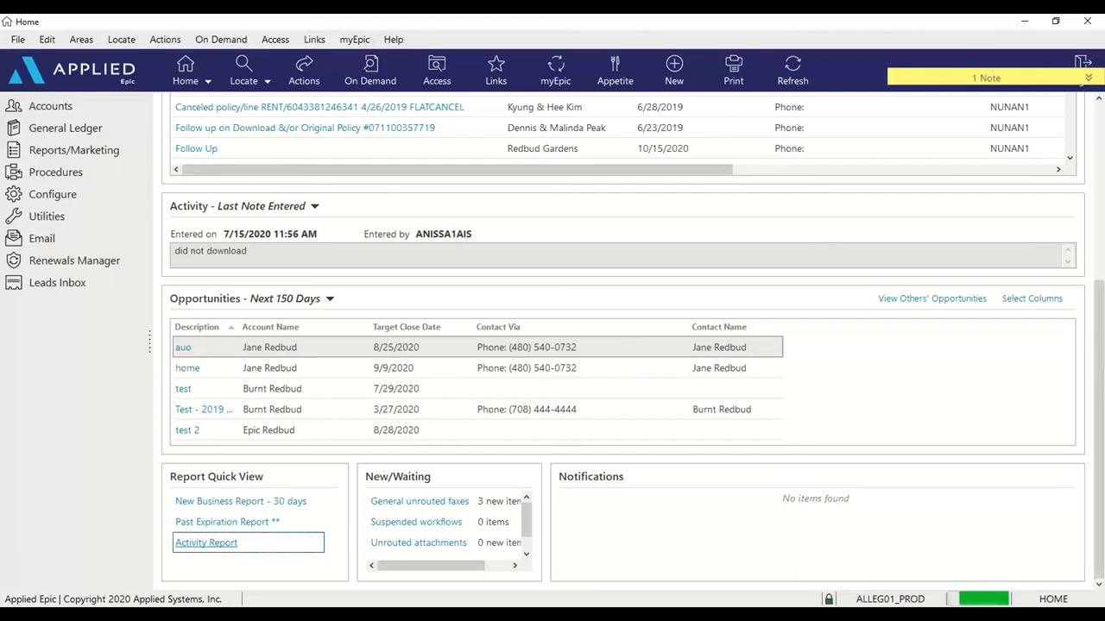
# Advance the print preview past the criteria page to page 2's activity notes
pyautogui.click(206, 542)
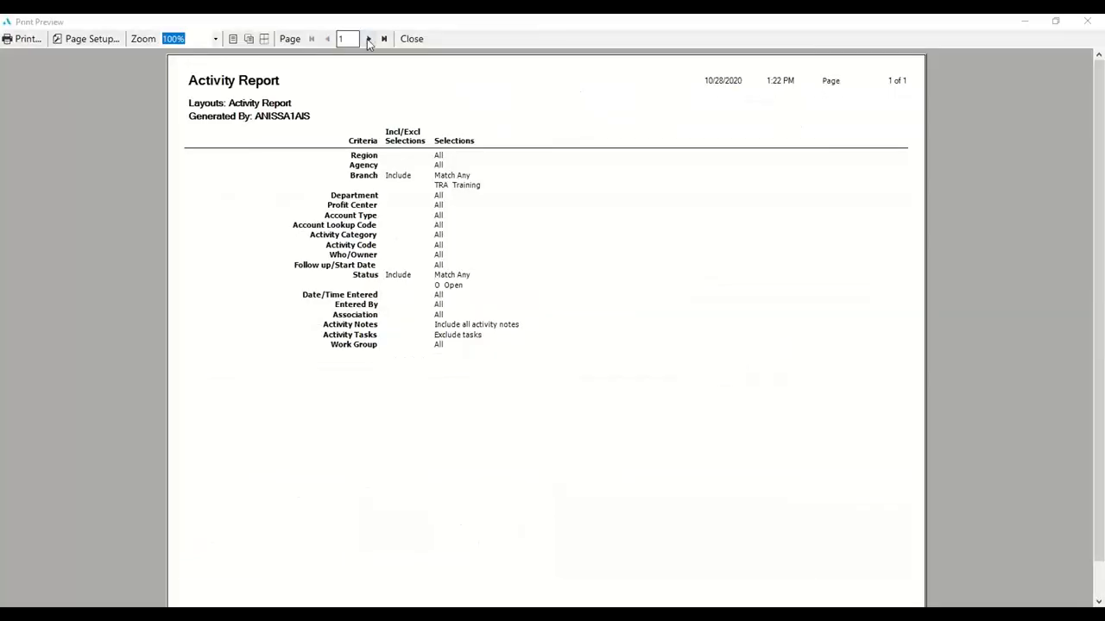
pyautogui.click(369, 39)
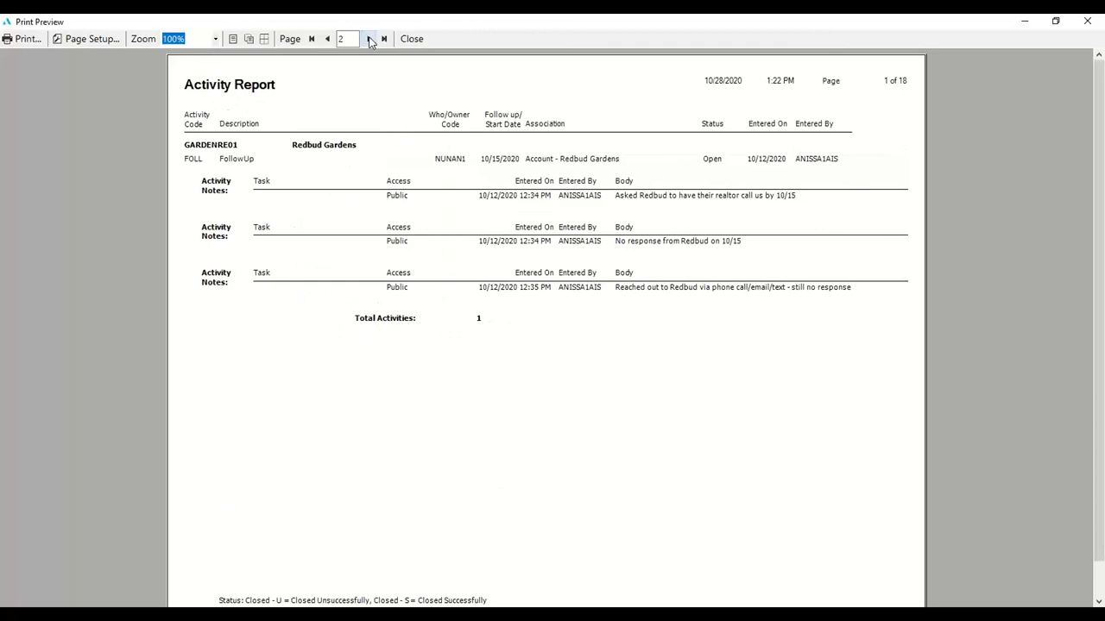